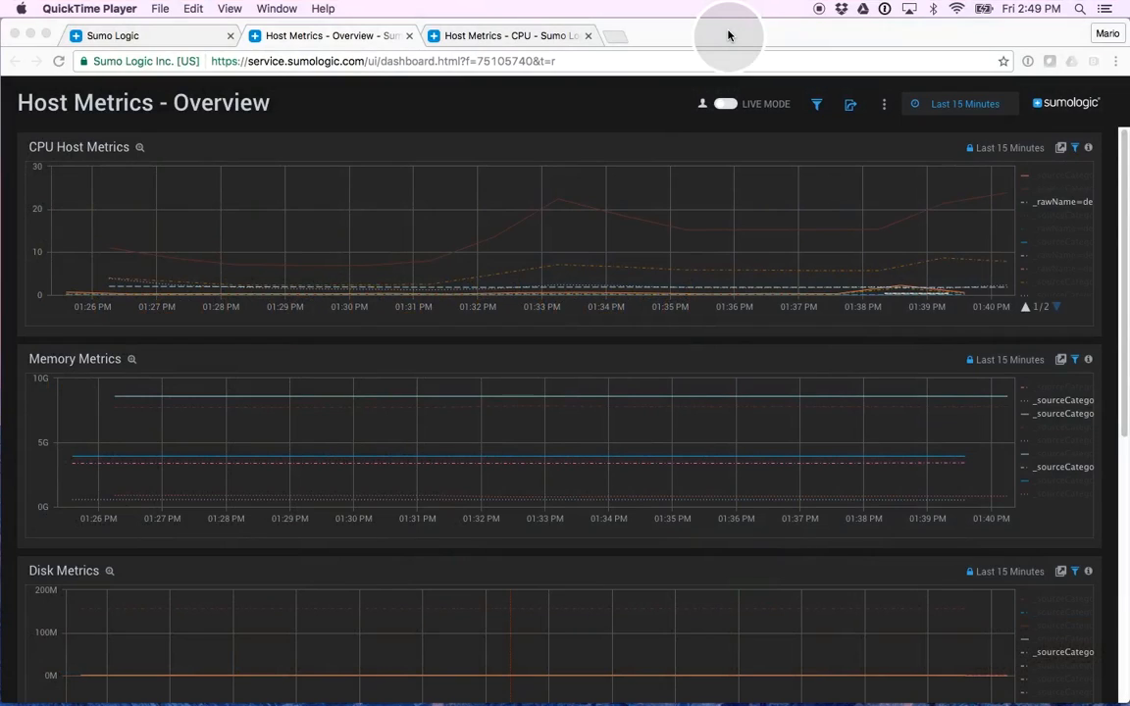
pyautogui.moveTo(547, 149)
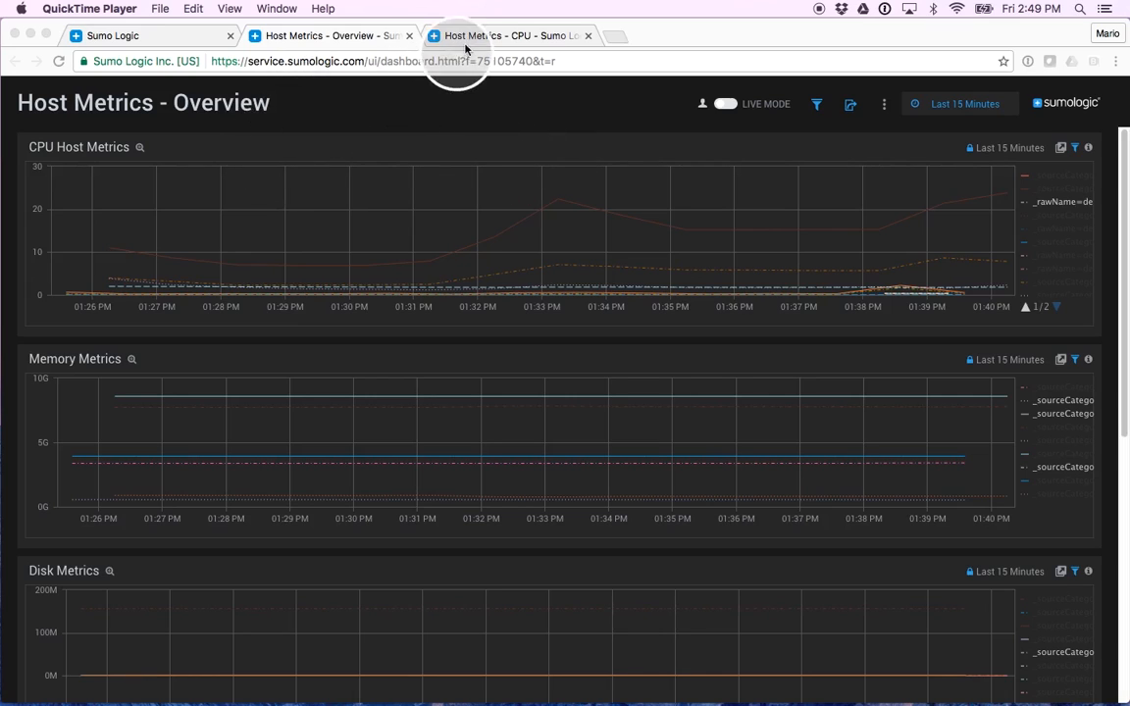
# - Switch to the Host Metrics - CPU dashboard and review its time ranges, Share dialog and More Actions menu
pyautogui.click(505, 35)
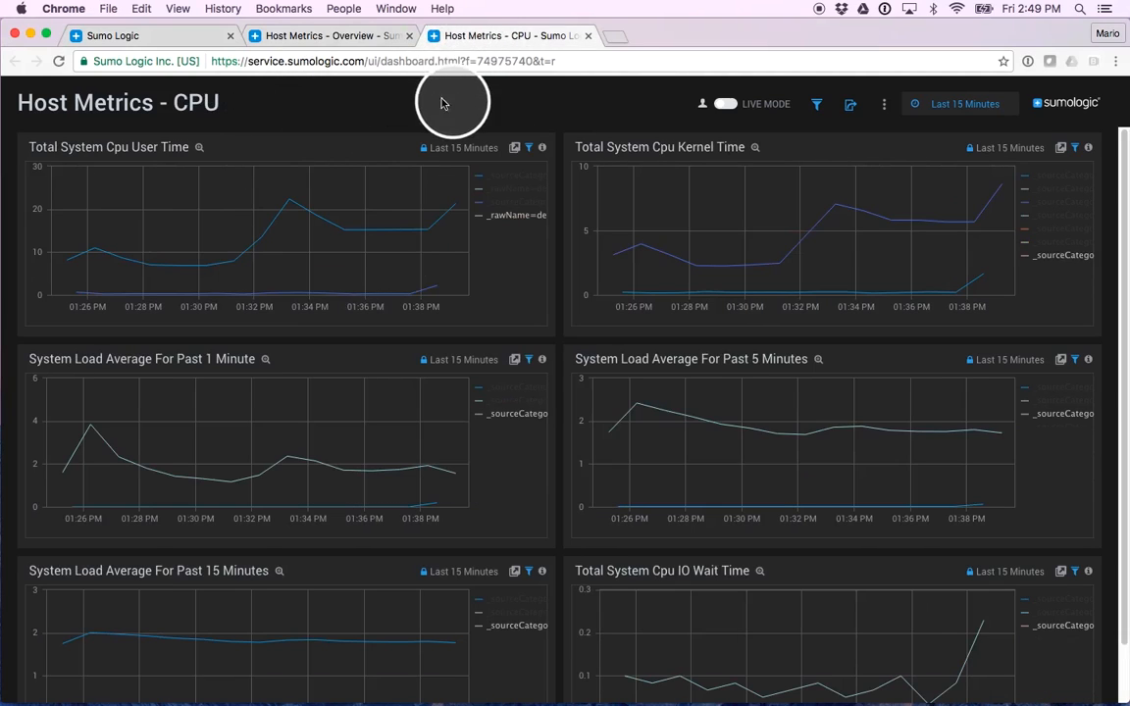
pyautogui.moveTo(218, 116)
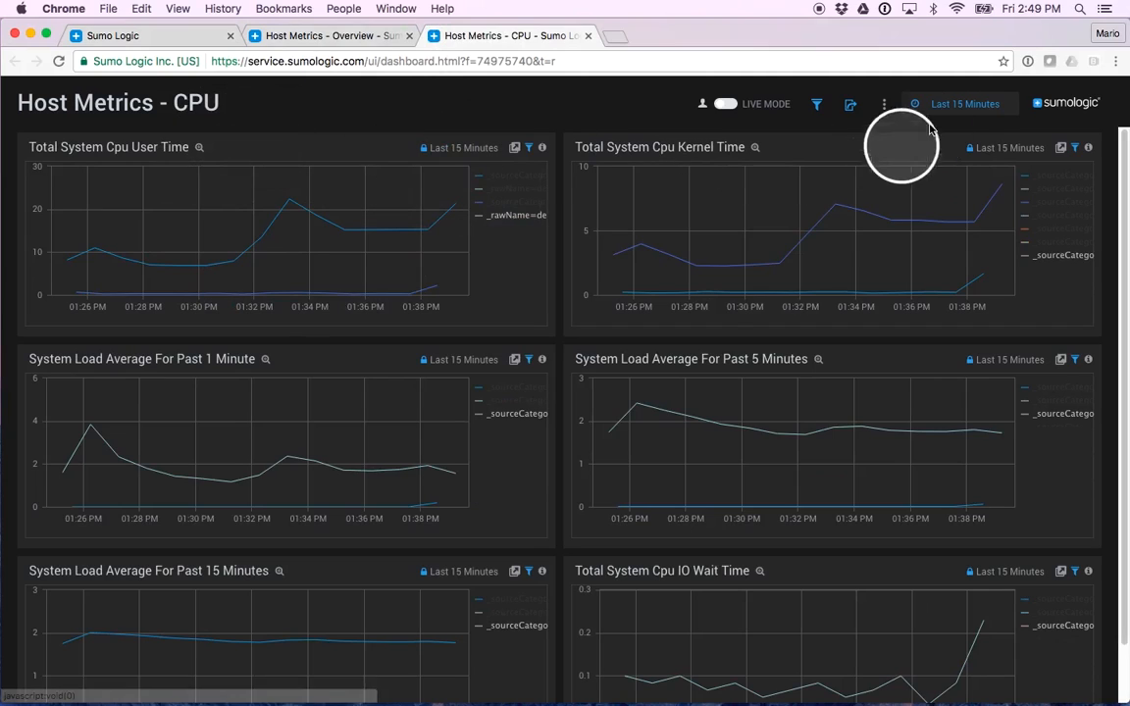
pyautogui.click(964, 103)
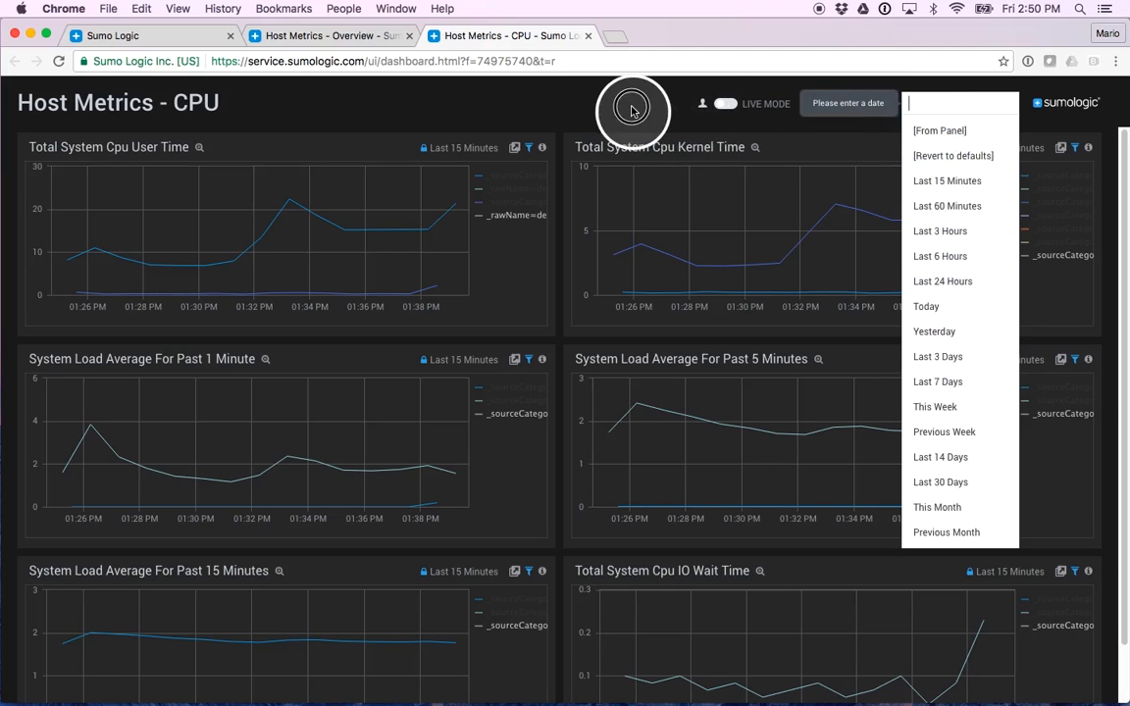
pyautogui.click(849, 103)
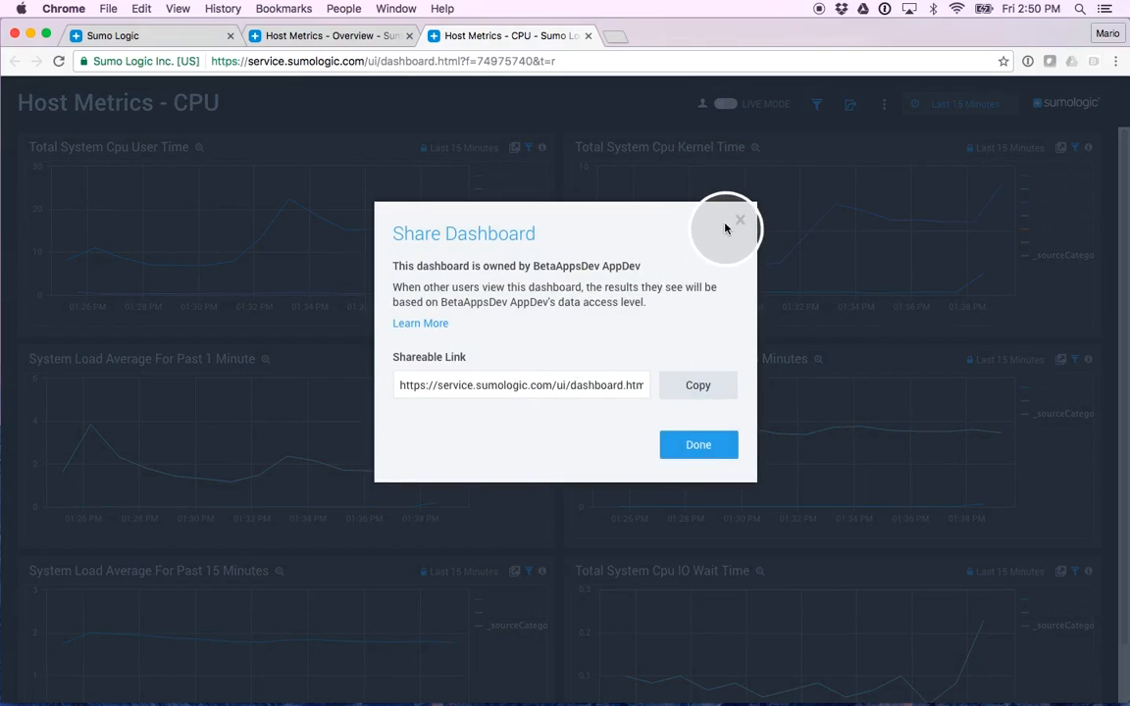
pyautogui.click(740, 220)
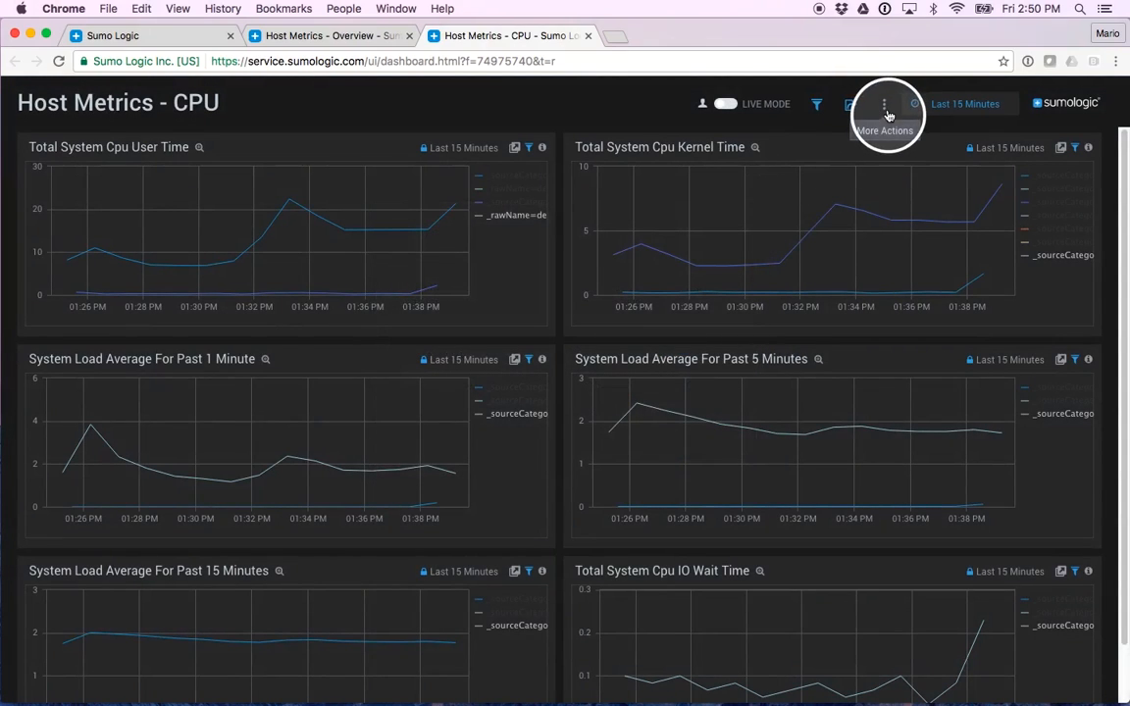
pyautogui.click(884, 103)
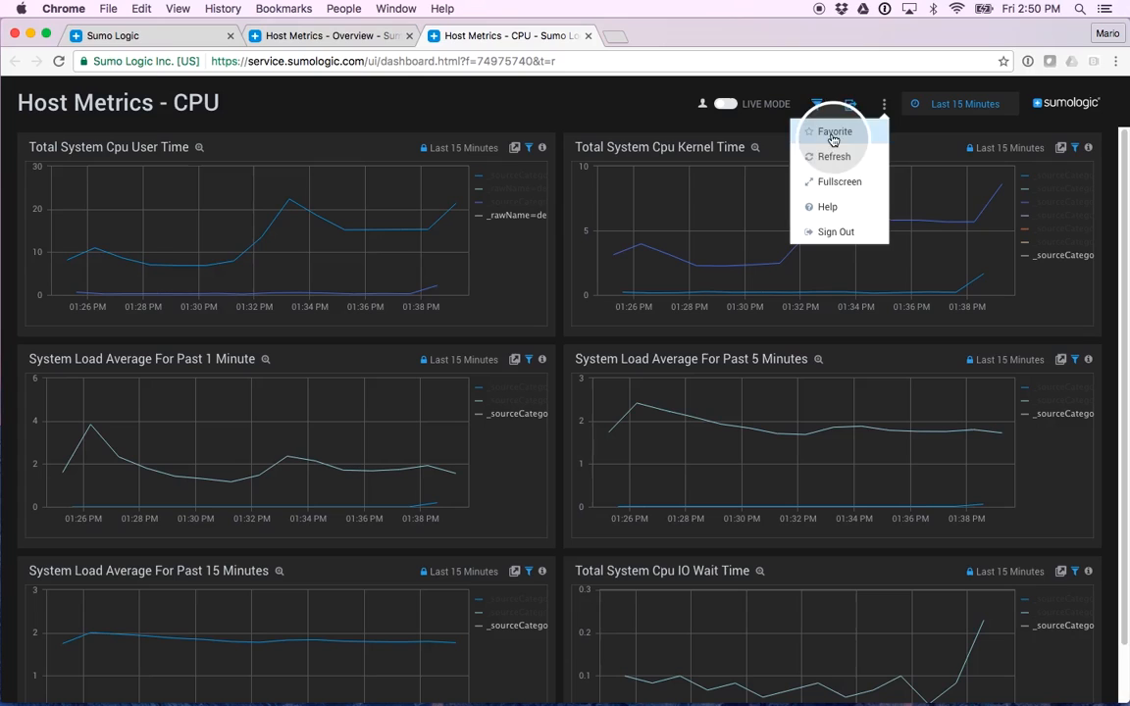
pyautogui.moveTo(833, 181)
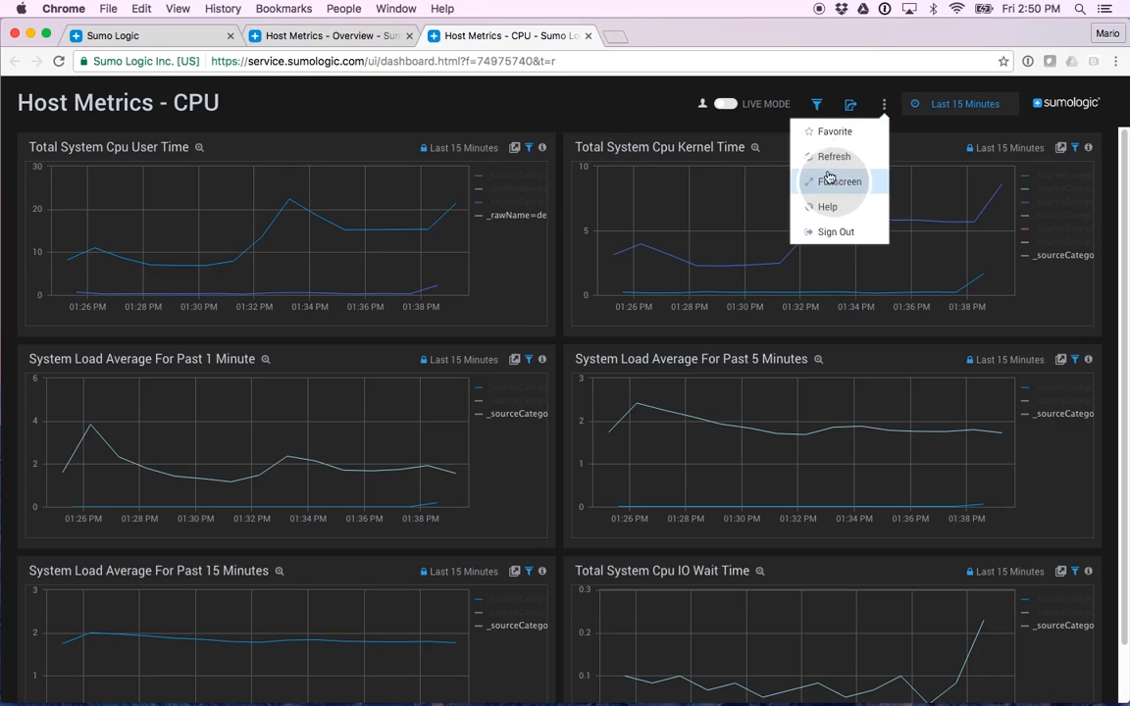
pyautogui.click(817, 103)
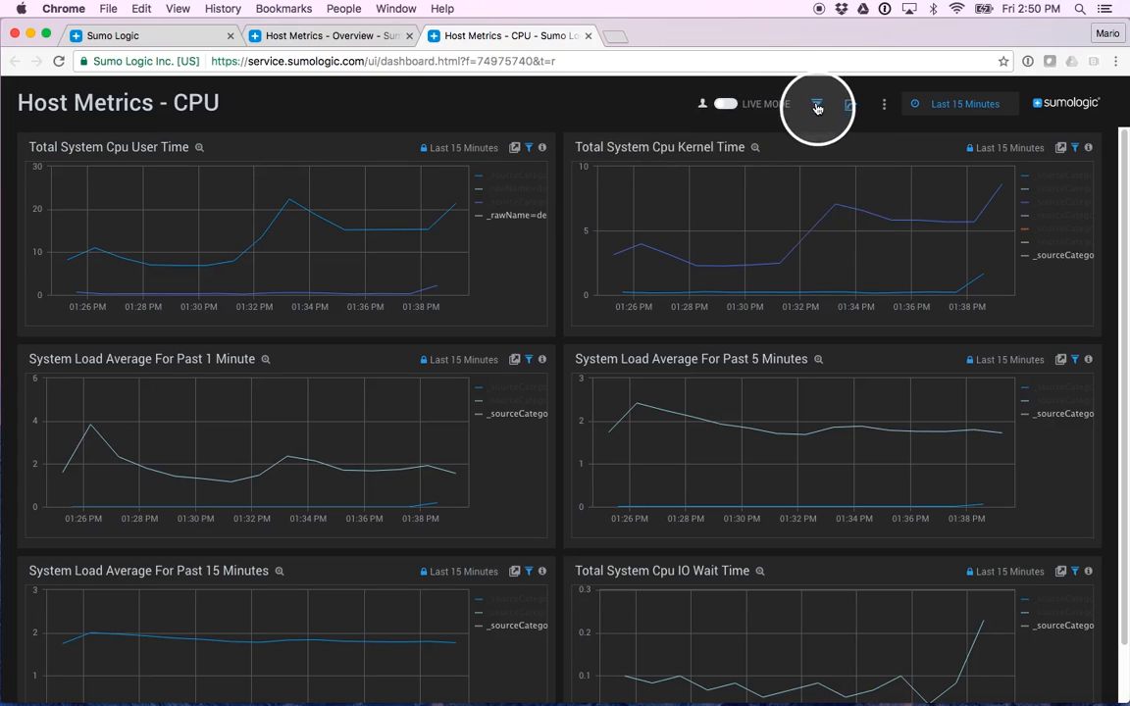
pyautogui.click(817, 104)
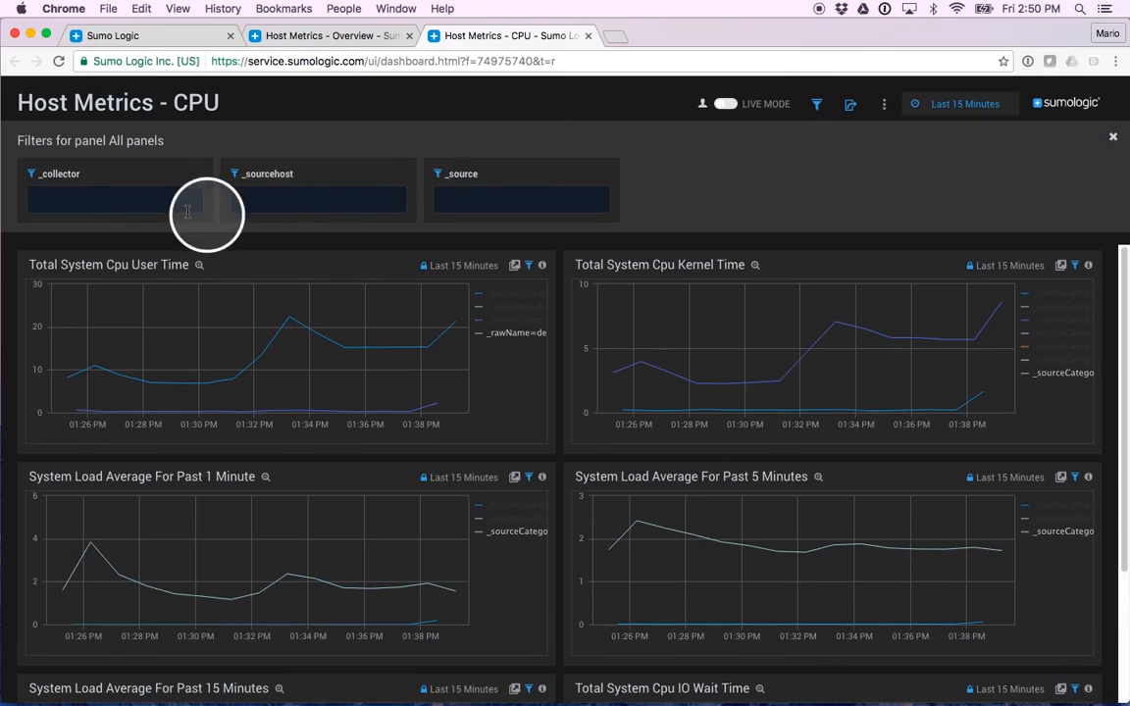
pyautogui.moveTo(457, 203)
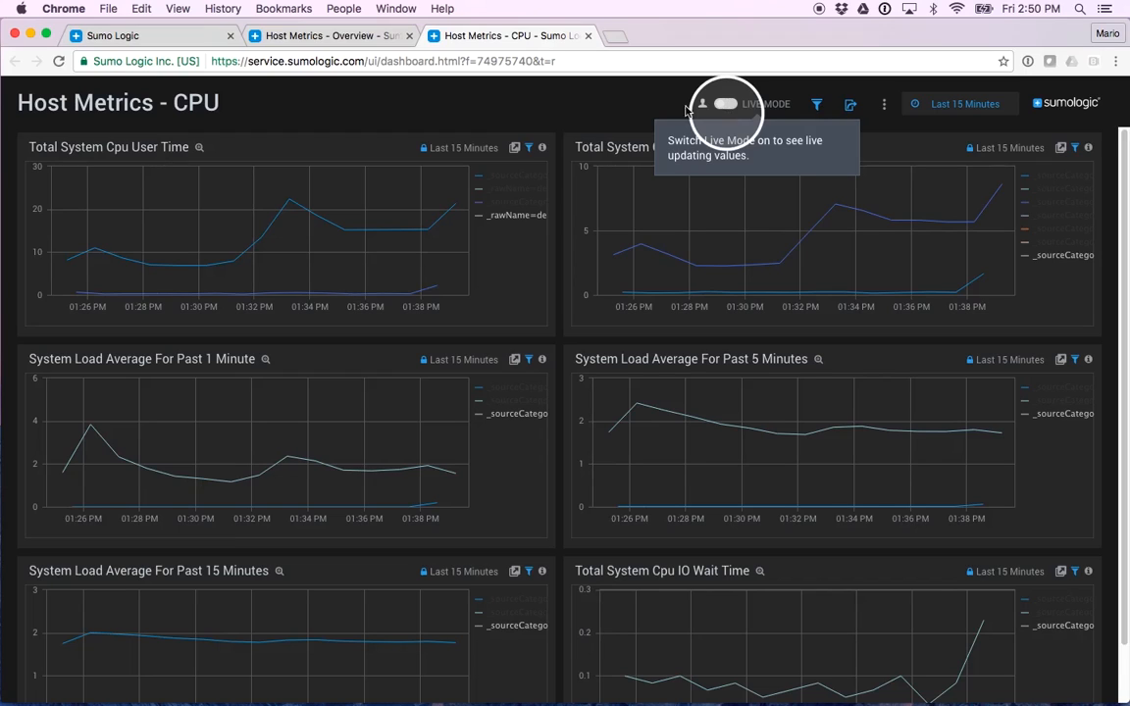
pyautogui.moveTo(449, 318)
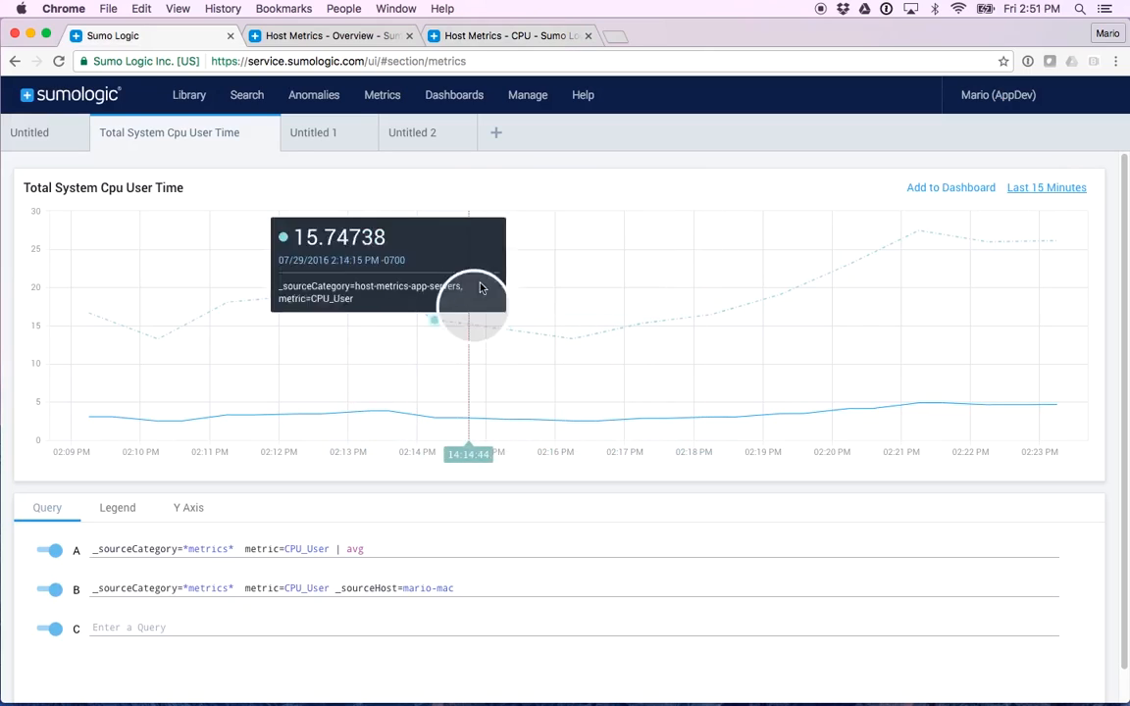
pyautogui.moveTo(945, 195)
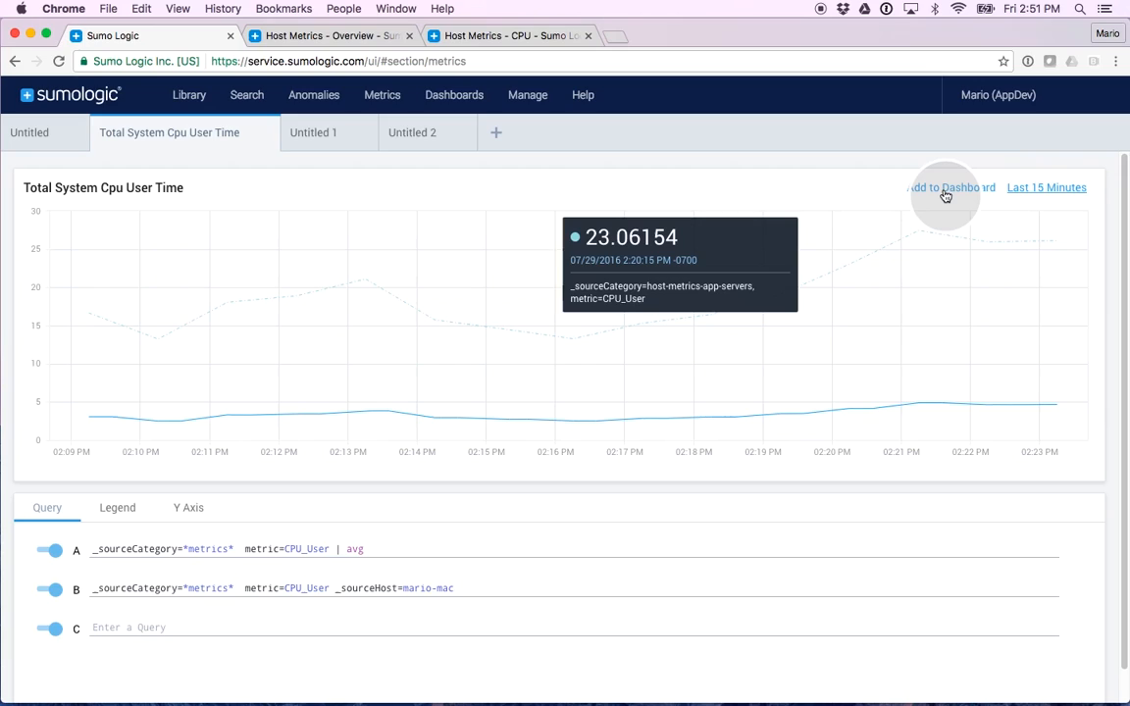
# - Open the Create Panel form for the Total System Cpu User Time chart
pyautogui.click(948, 187)
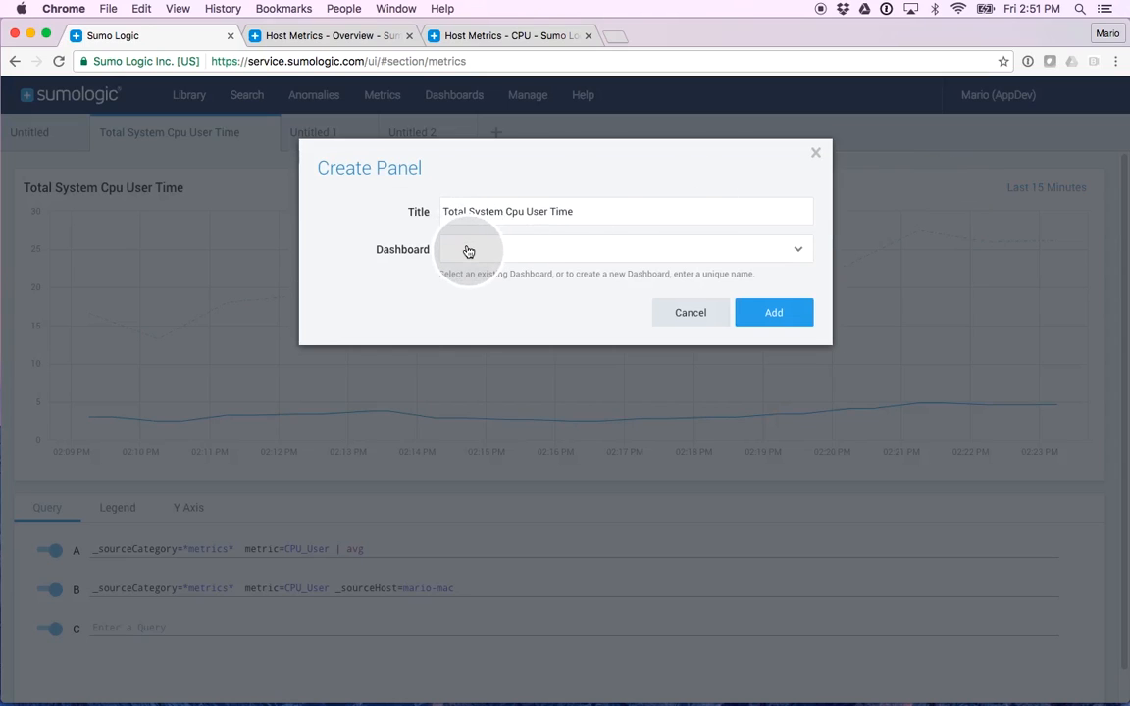
# - Create 'My Metrics Dashboard' in the Personal folder with the Total System Cpu User Time panel
pyautogui.click(626, 248)
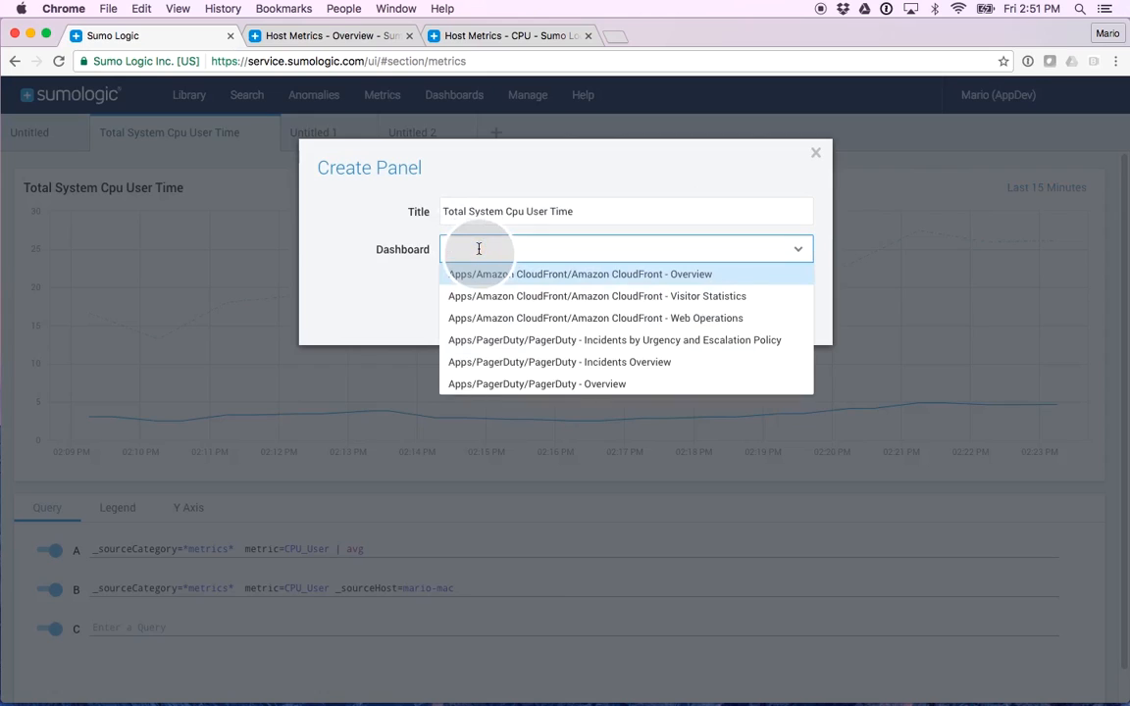
pyautogui.moveTo(502, 296)
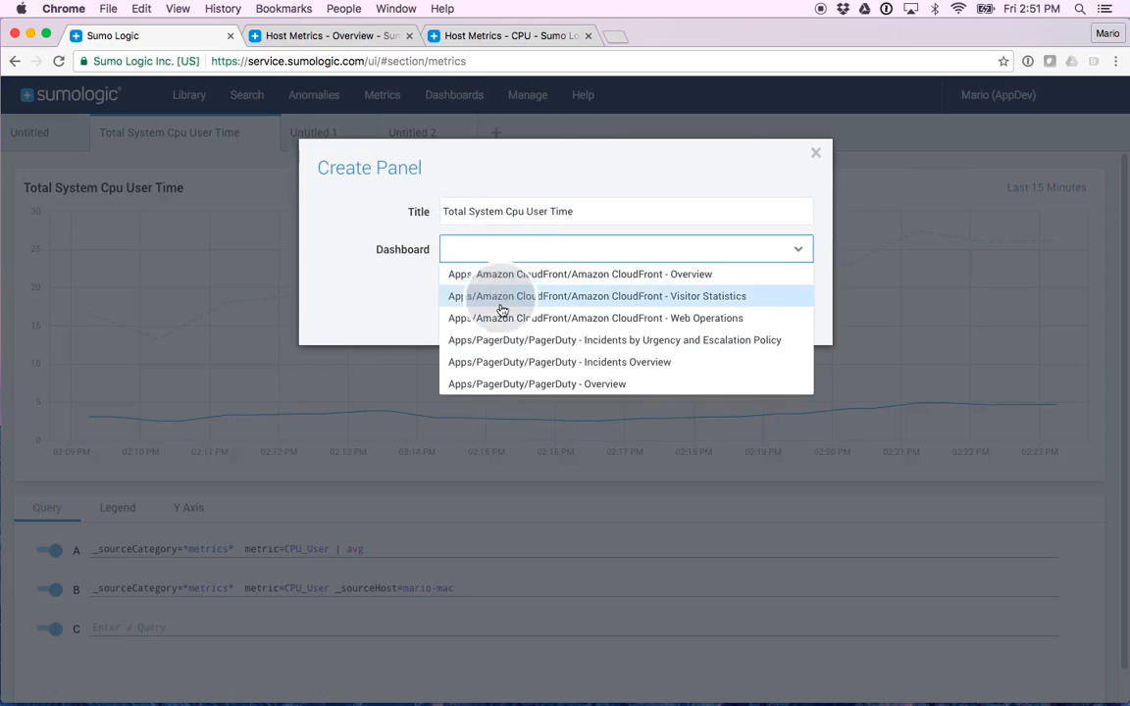
pyautogui.moveTo(493, 274)
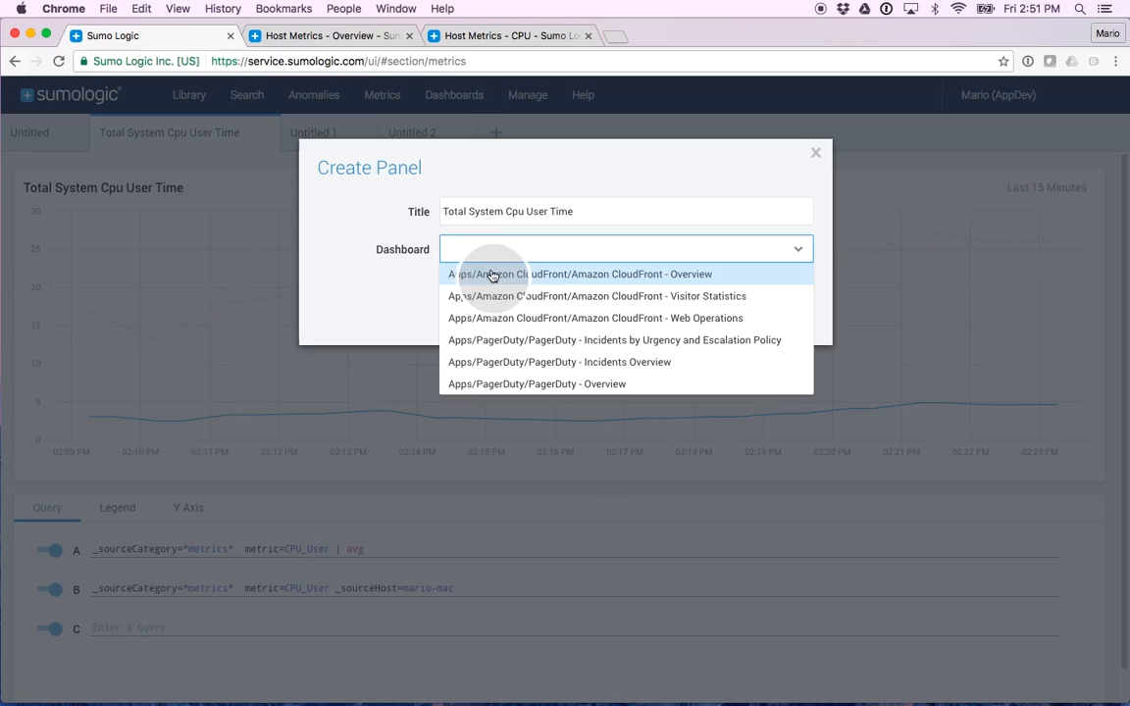
pyautogui.write('M')
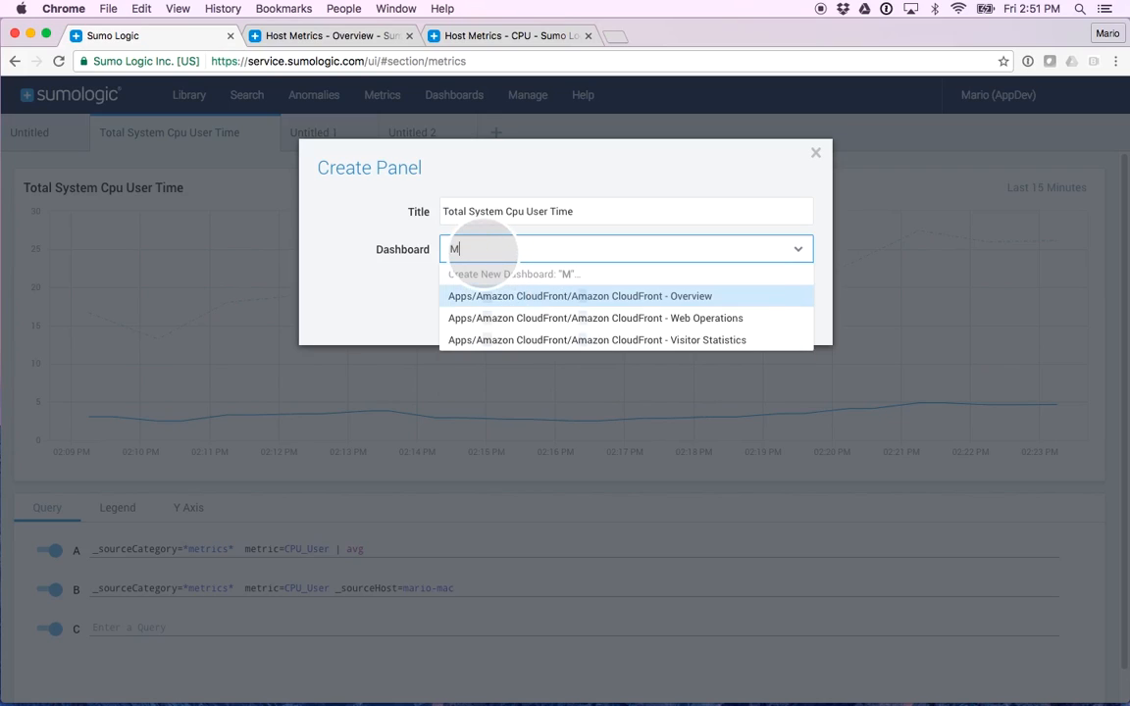
pyautogui.write('y Metrics Dashboard')
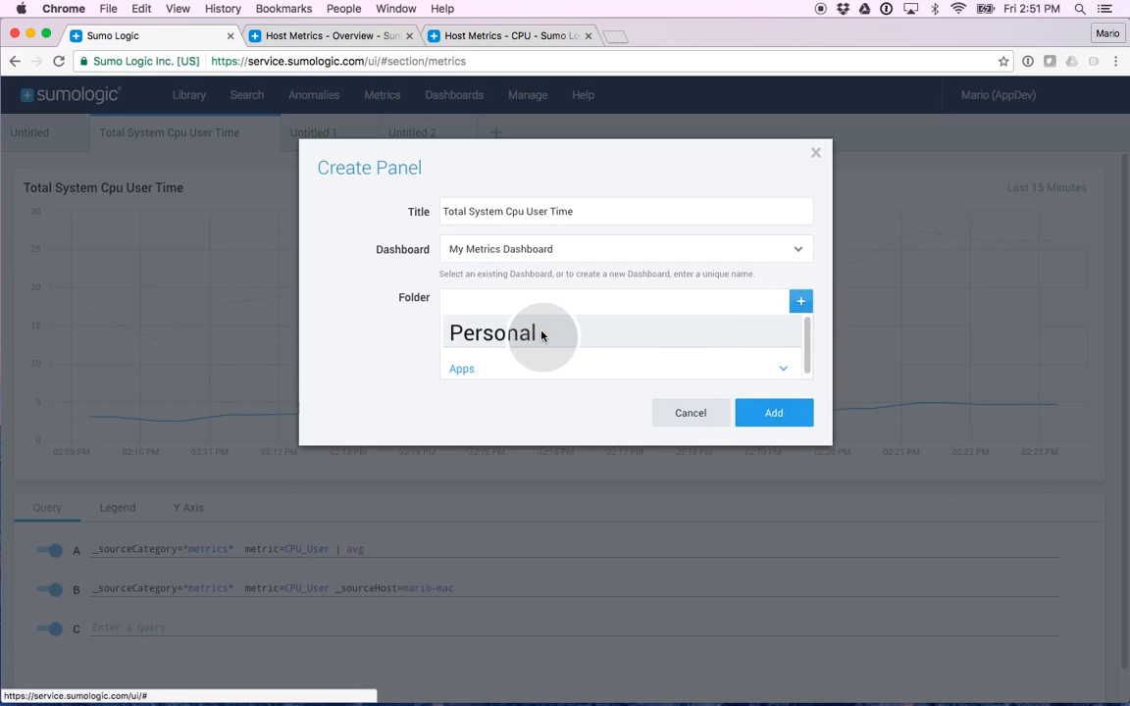
pyautogui.click(773, 412)
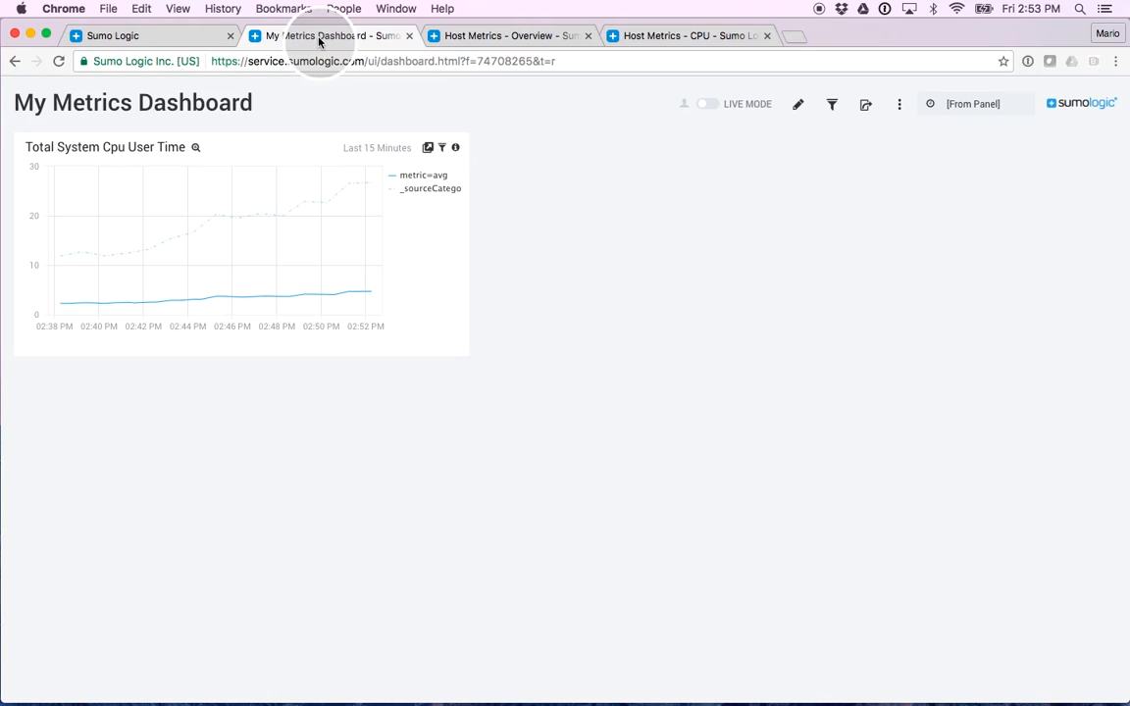
pyautogui.moveTo(139, 265)
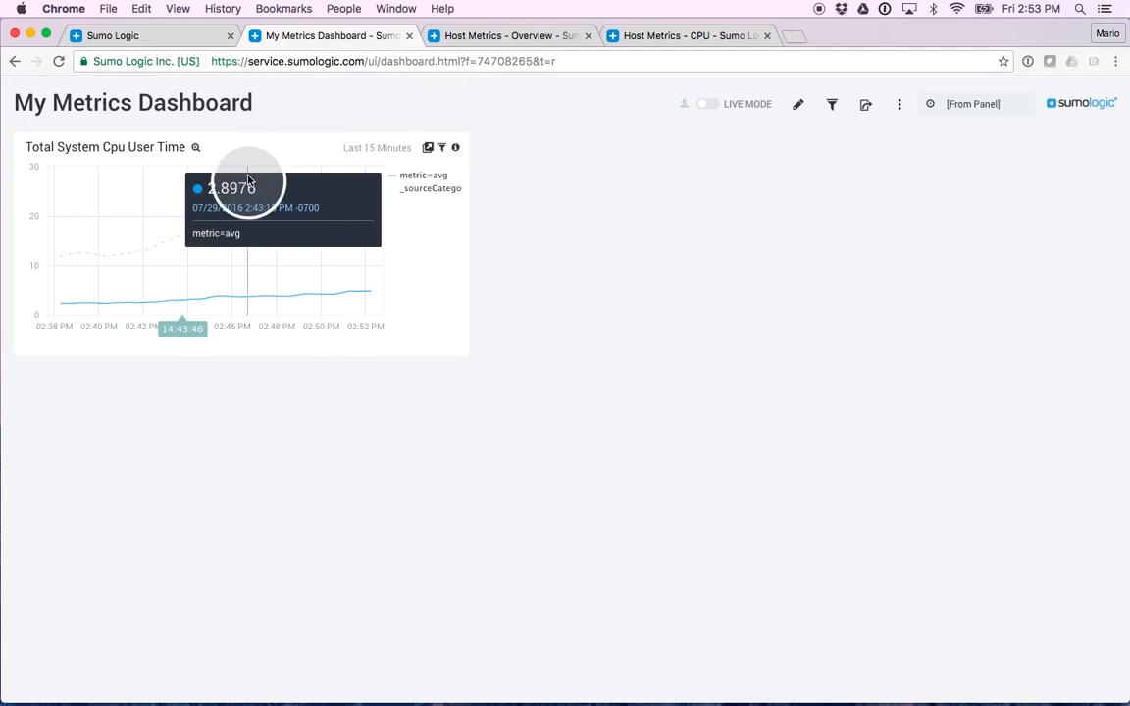
pyautogui.moveTo(169, 84)
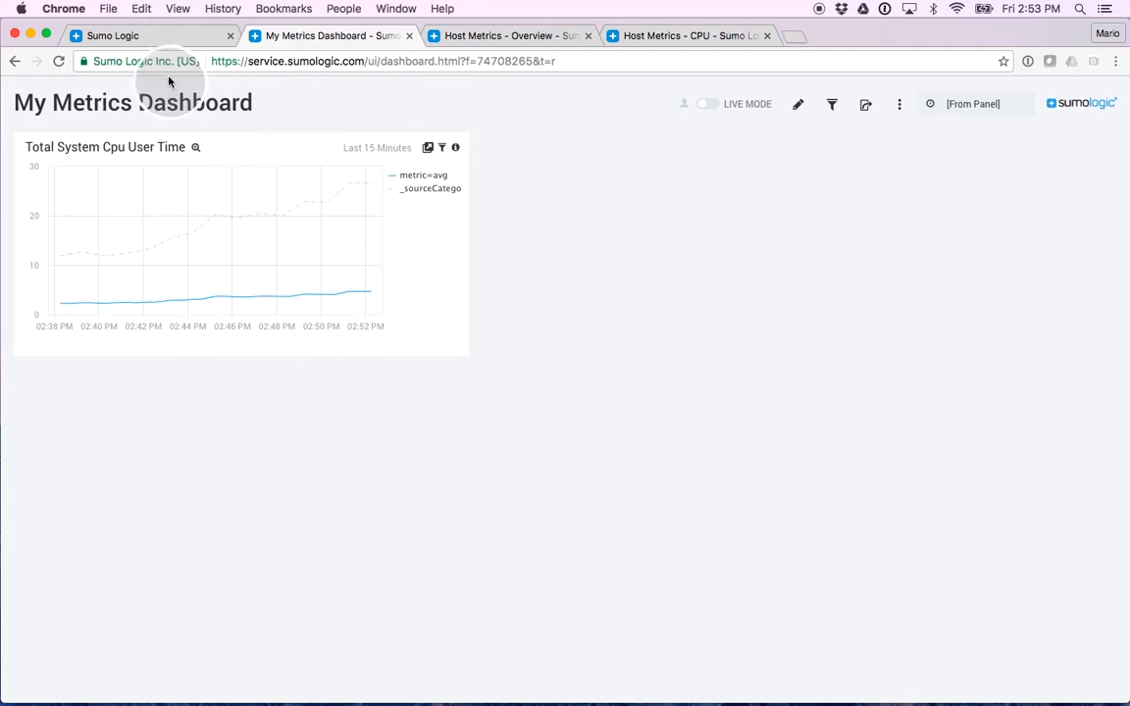
# - Go back to the metrics explorer showing the Total System Cpu User Time queries
pyautogui.click(113, 35)
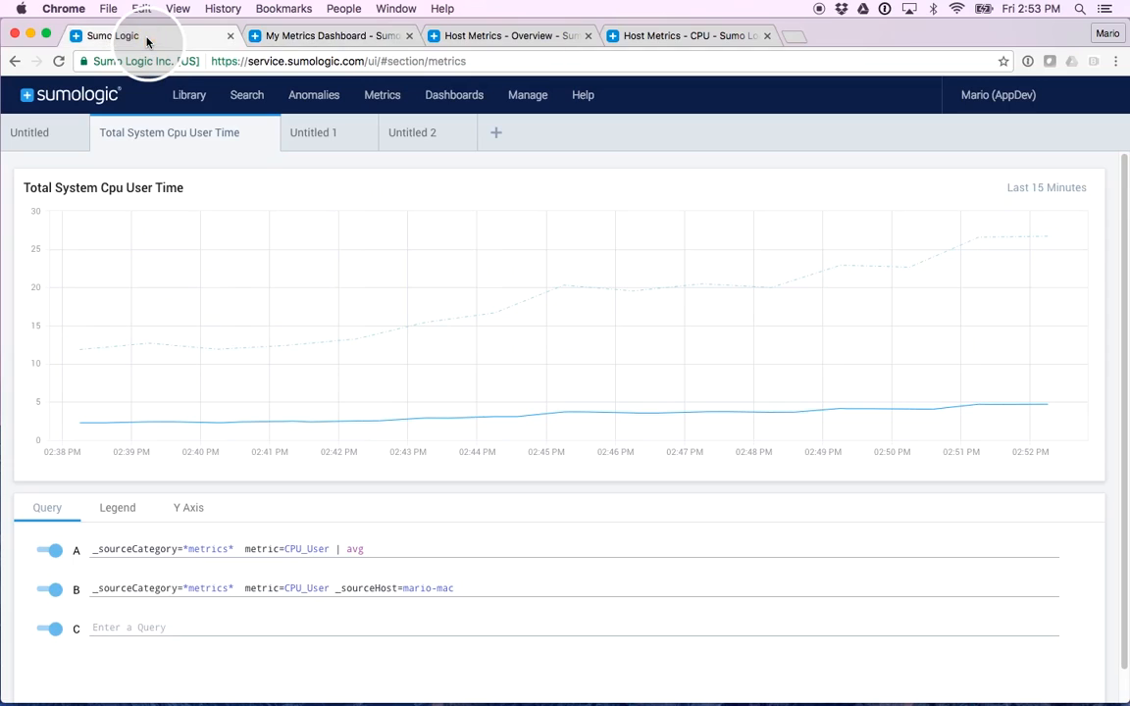
# - Add the Untitled 1 chart (CPU Sys and Mem Used) to My Metrics Dashboard as 'Panel 2'
pyautogui.click(313, 132)
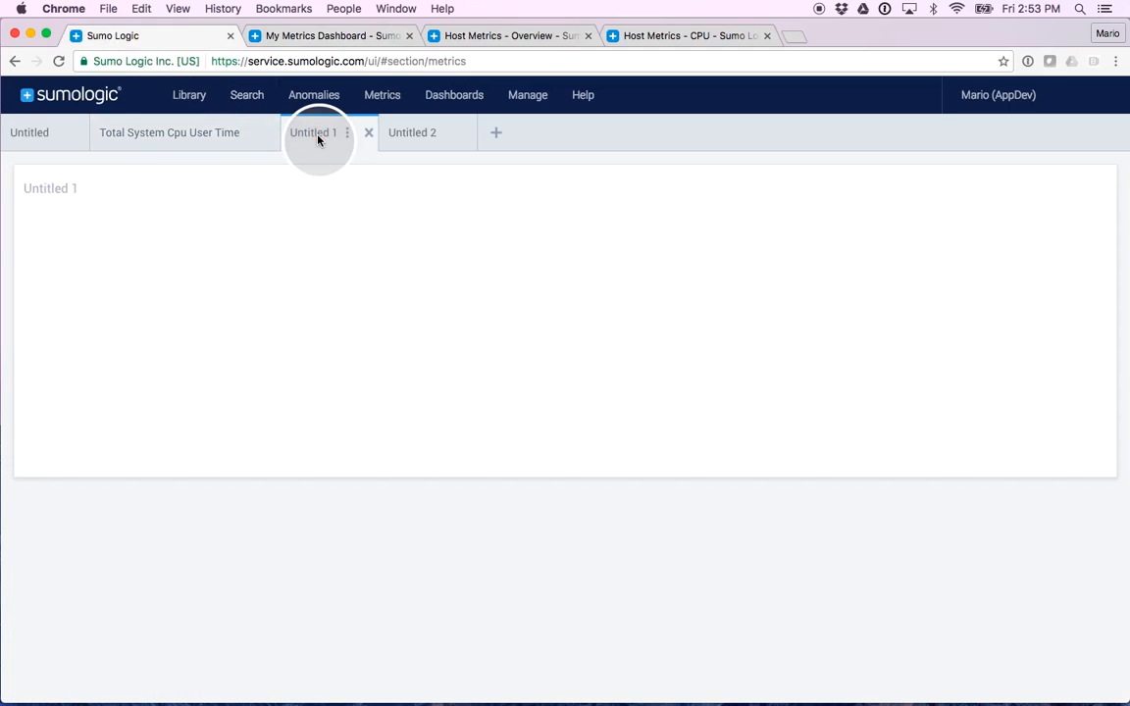
pyautogui.click(313, 133)
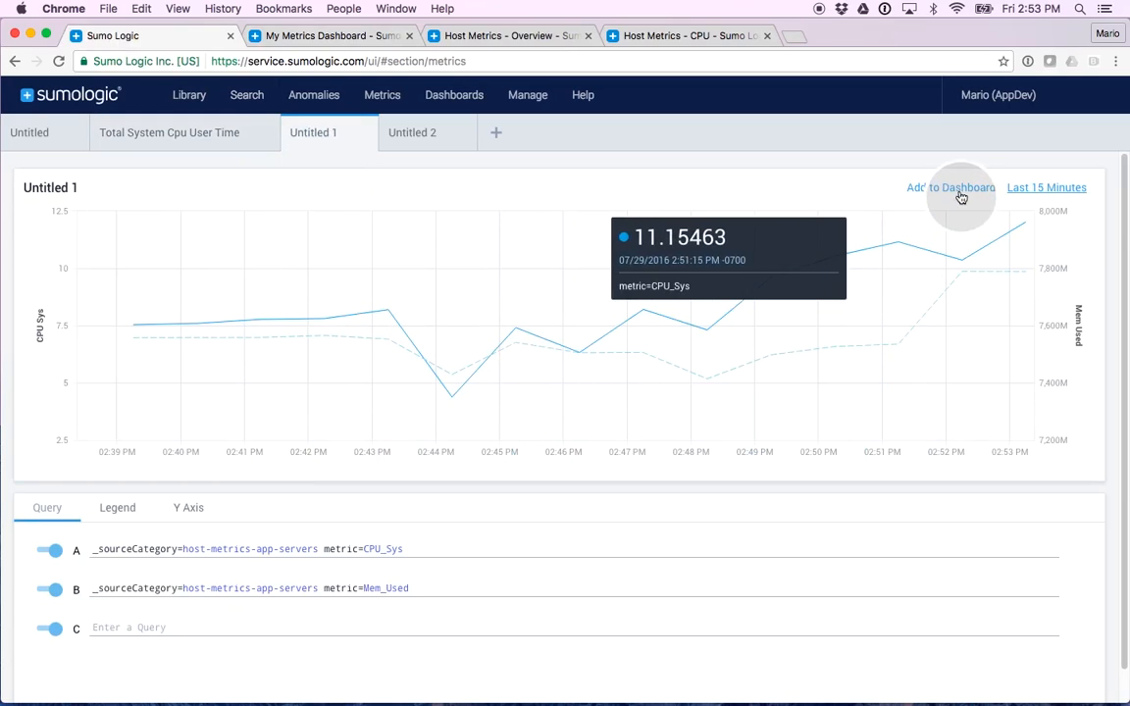
pyautogui.click(950, 188)
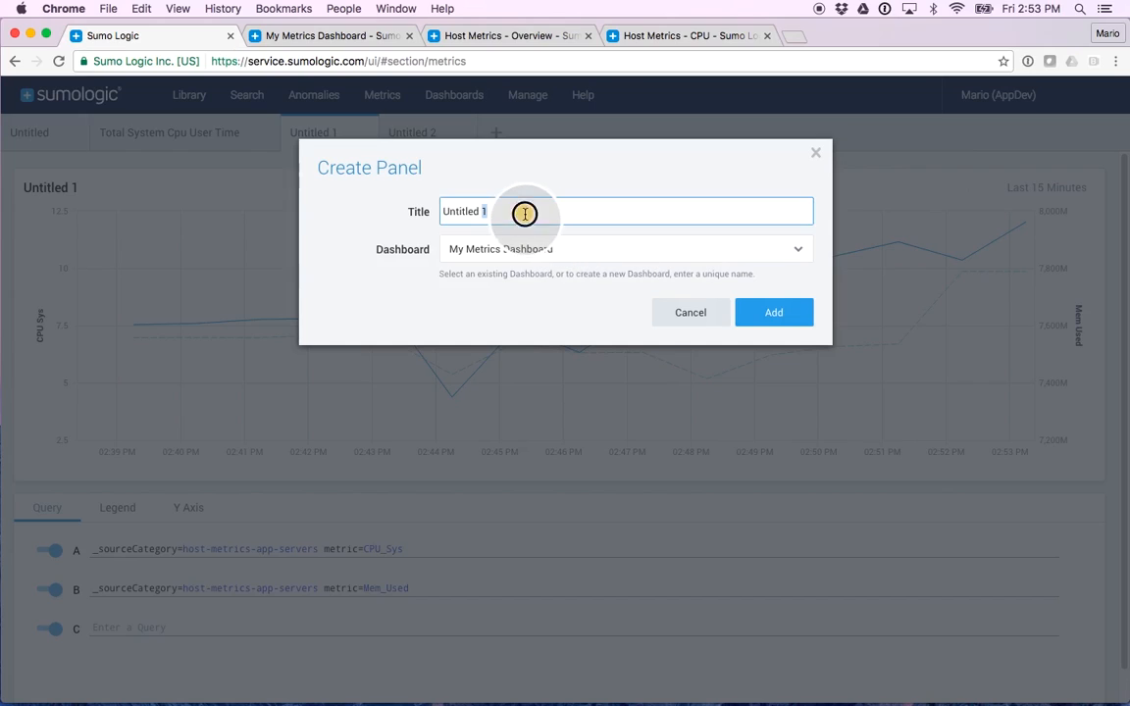
pyautogui.write('P')
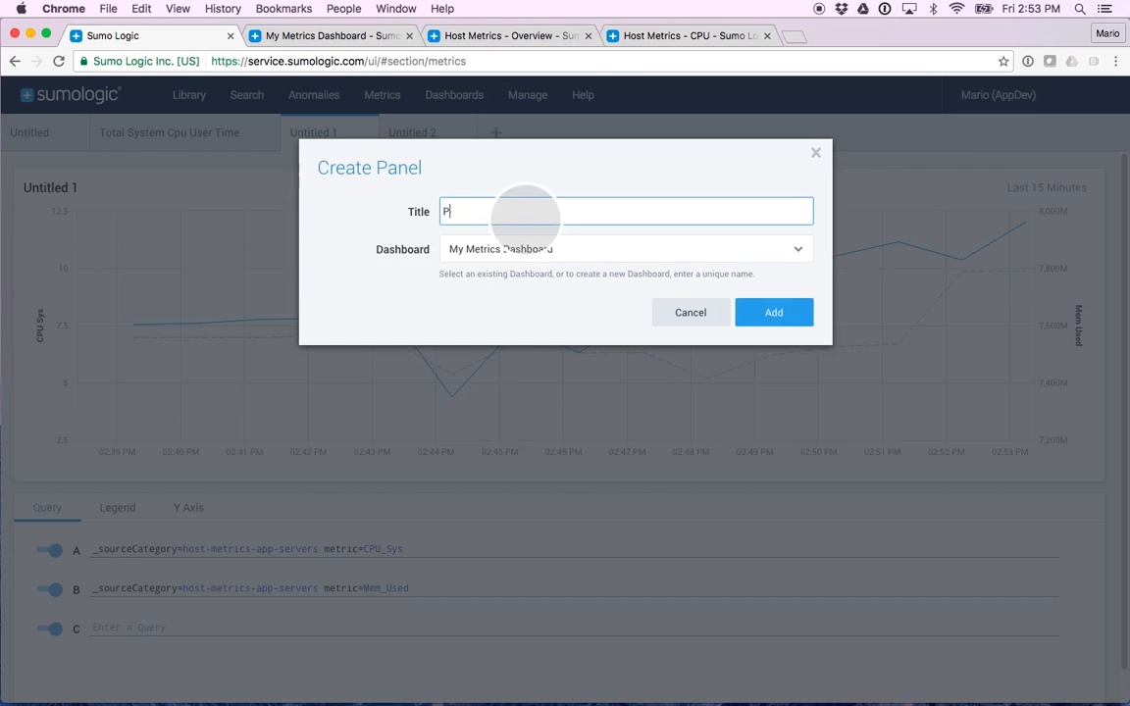
pyautogui.write('anel 2')
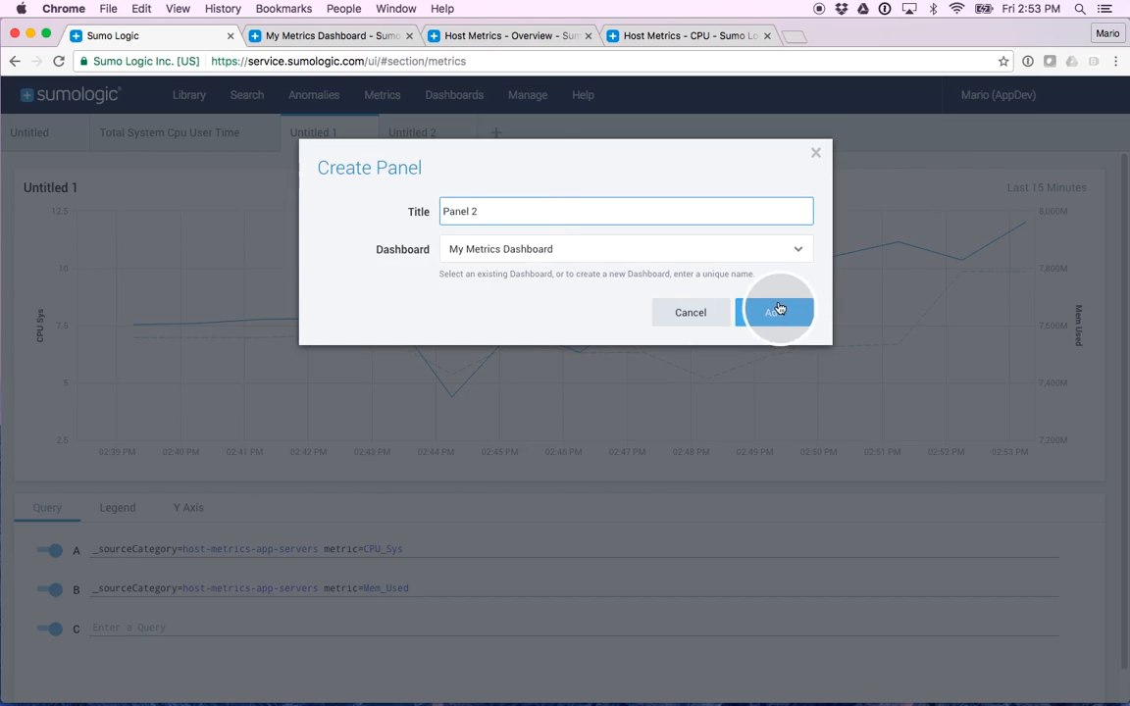
pyautogui.click(777, 312)
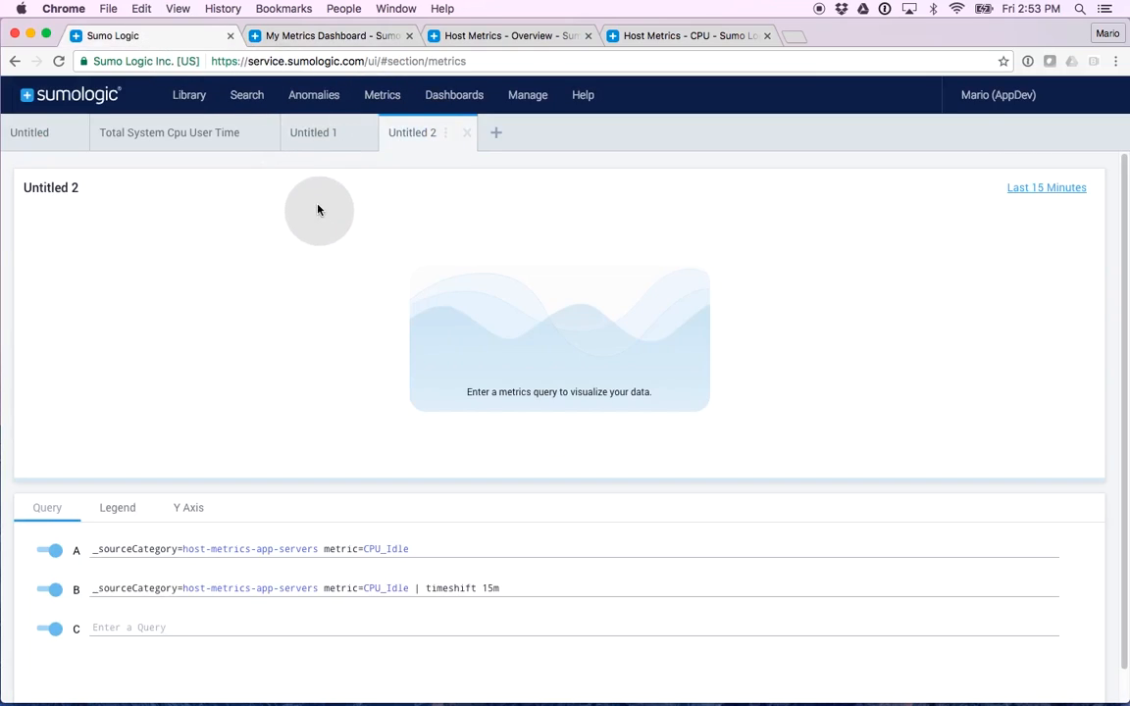
# - Add the CPU_Idle chart to My Metrics Dashboard titled 'Panel 3'
pyautogui.click(949, 187)
pyautogui.write('P')
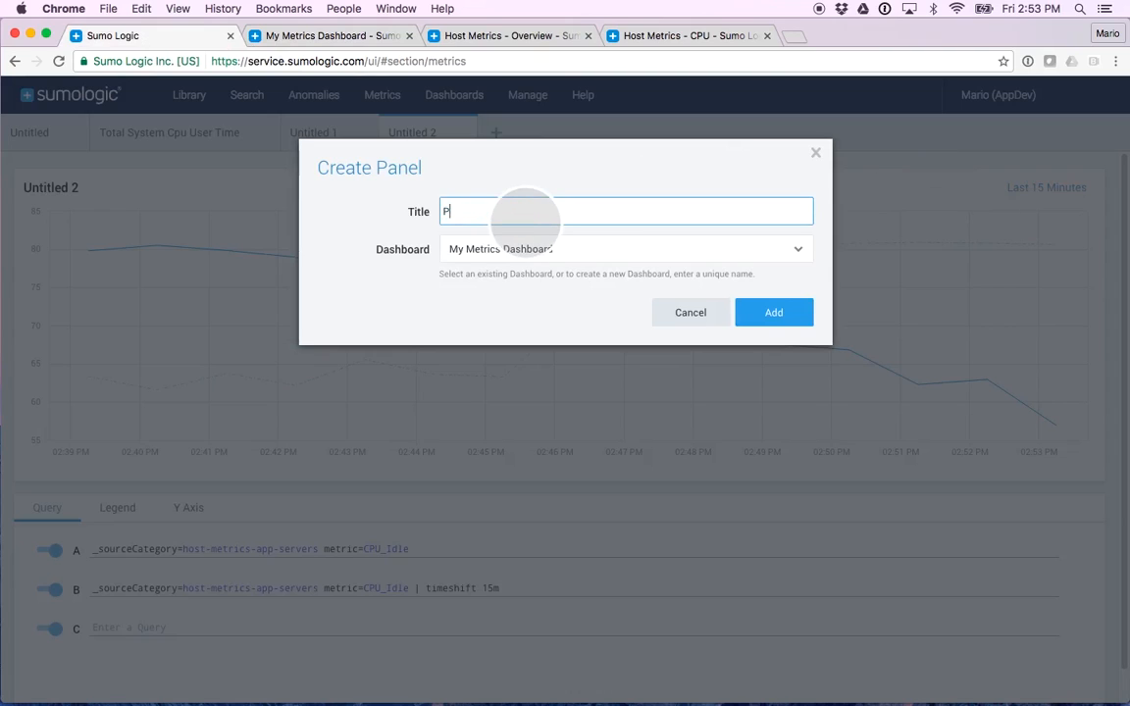
pyautogui.write('anel 3')
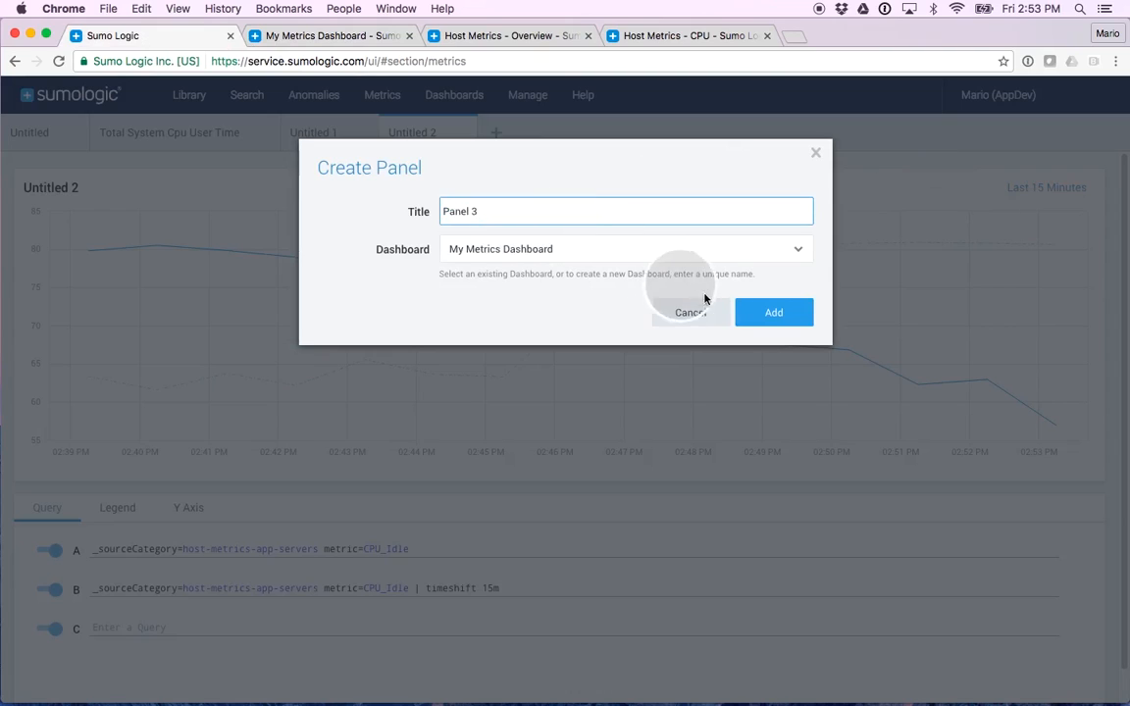
pyautogui.click(772, 312)
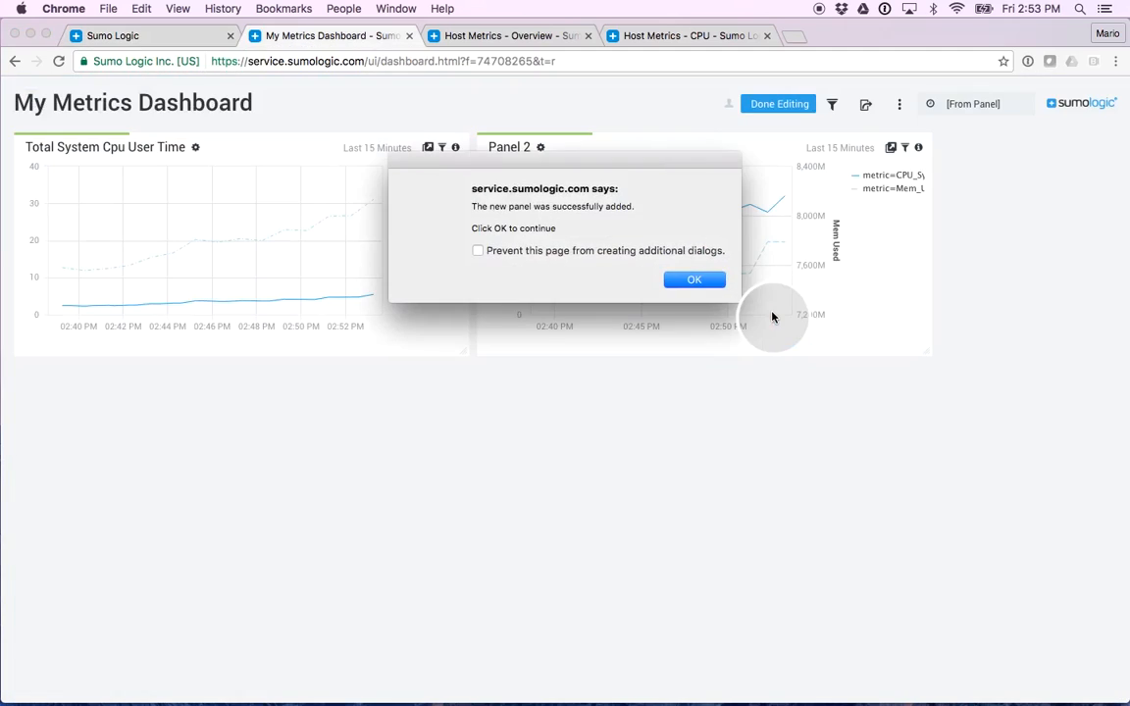
# - Dismiss the panel-added notice, cancel adding a title panel, and show the filters area
pyautogui.click(694, 280)
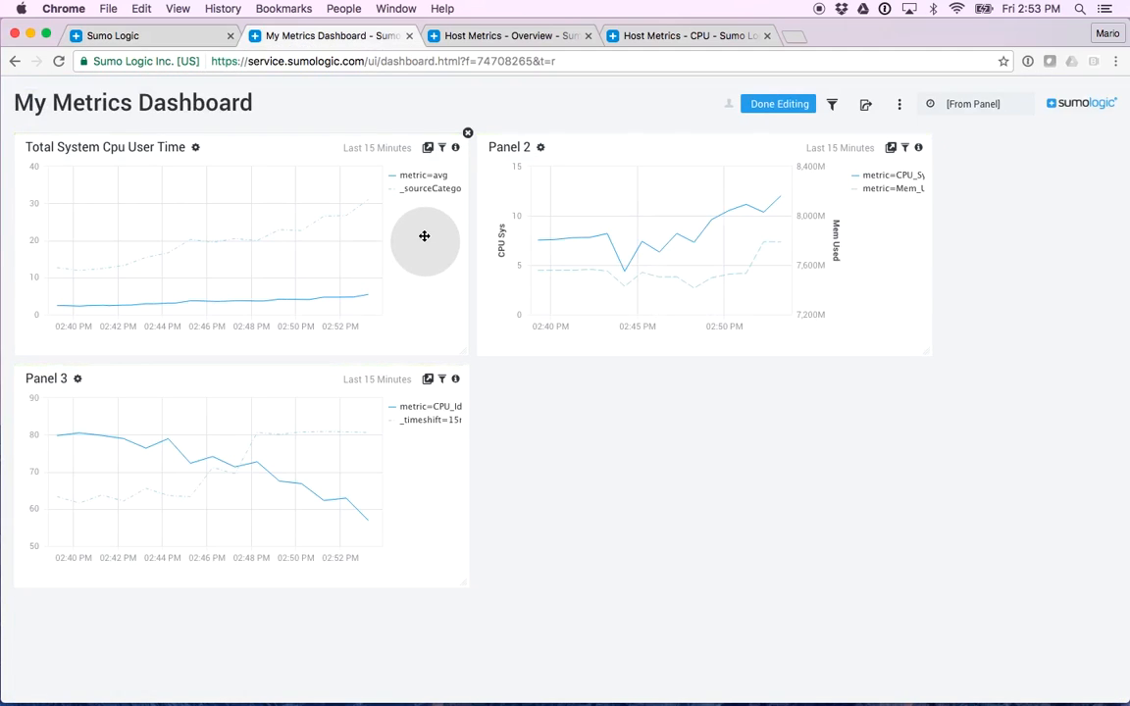
pyautogui.moveTo(680, 253)
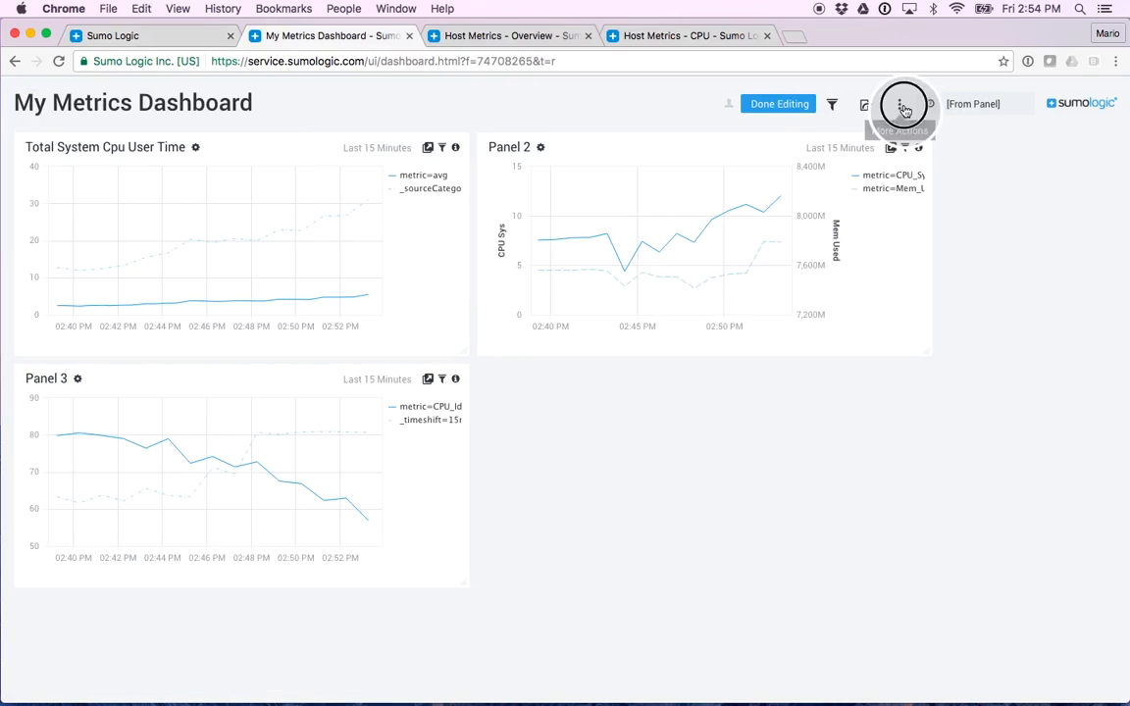
pyautogui.click(902, 104)
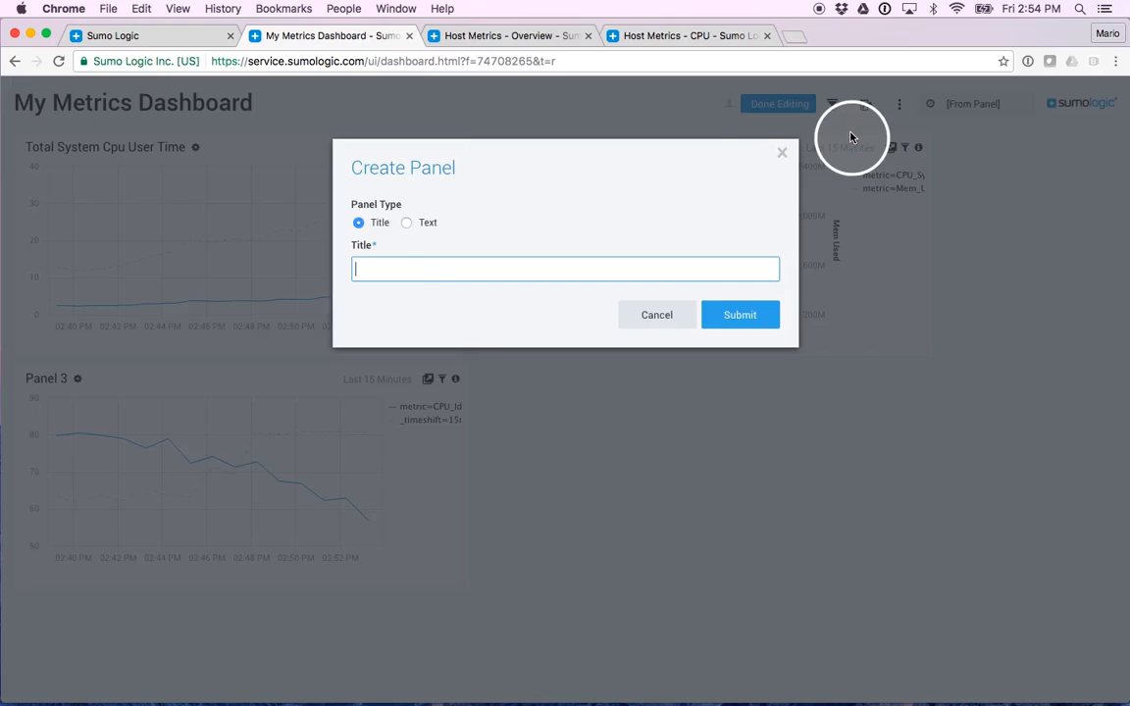
pyautogui.moveTo(656, 315)
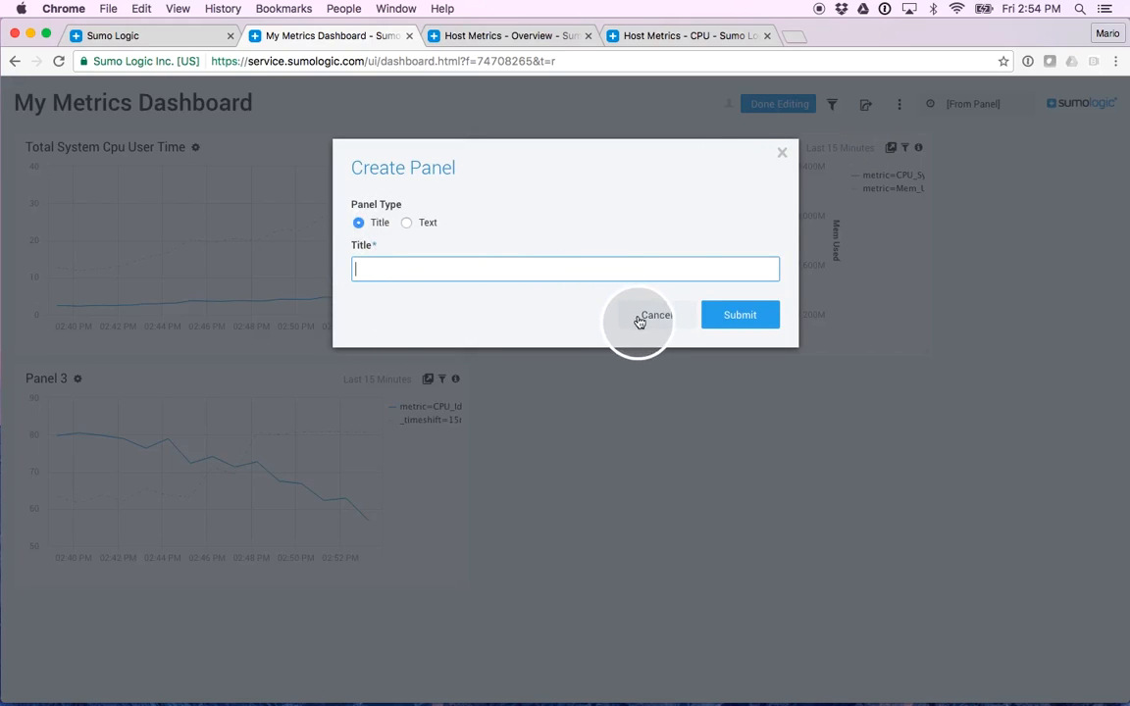
pyautogui.click(655, 315)
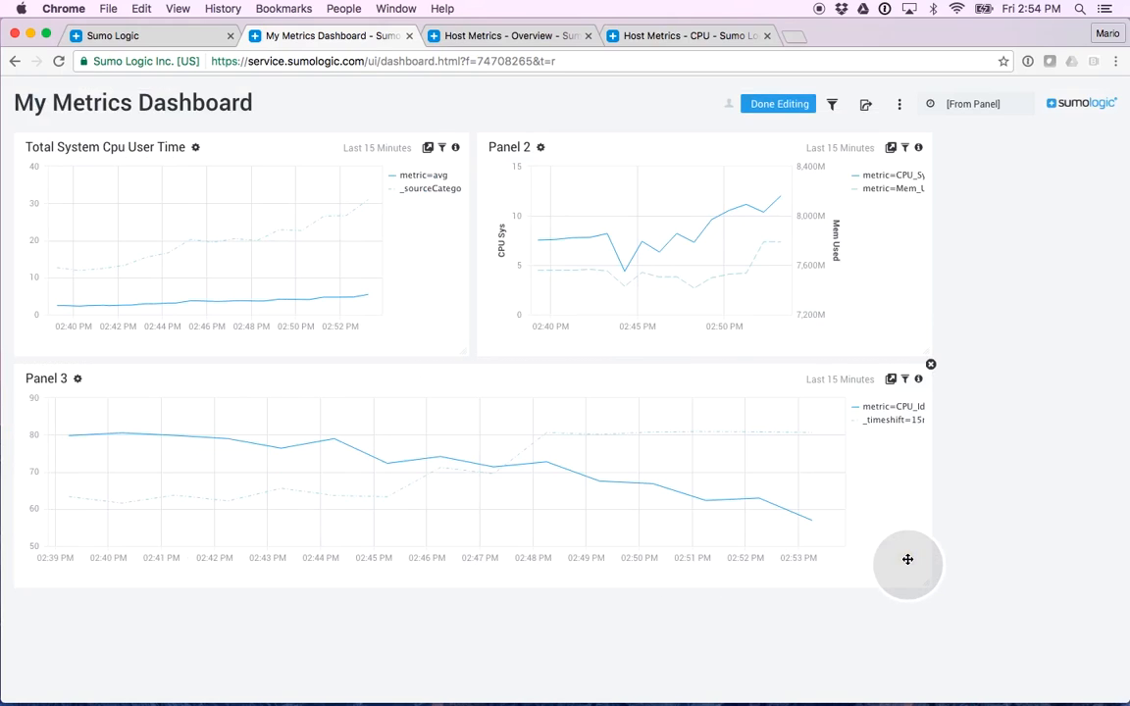
pyautogui.click(832, 104)
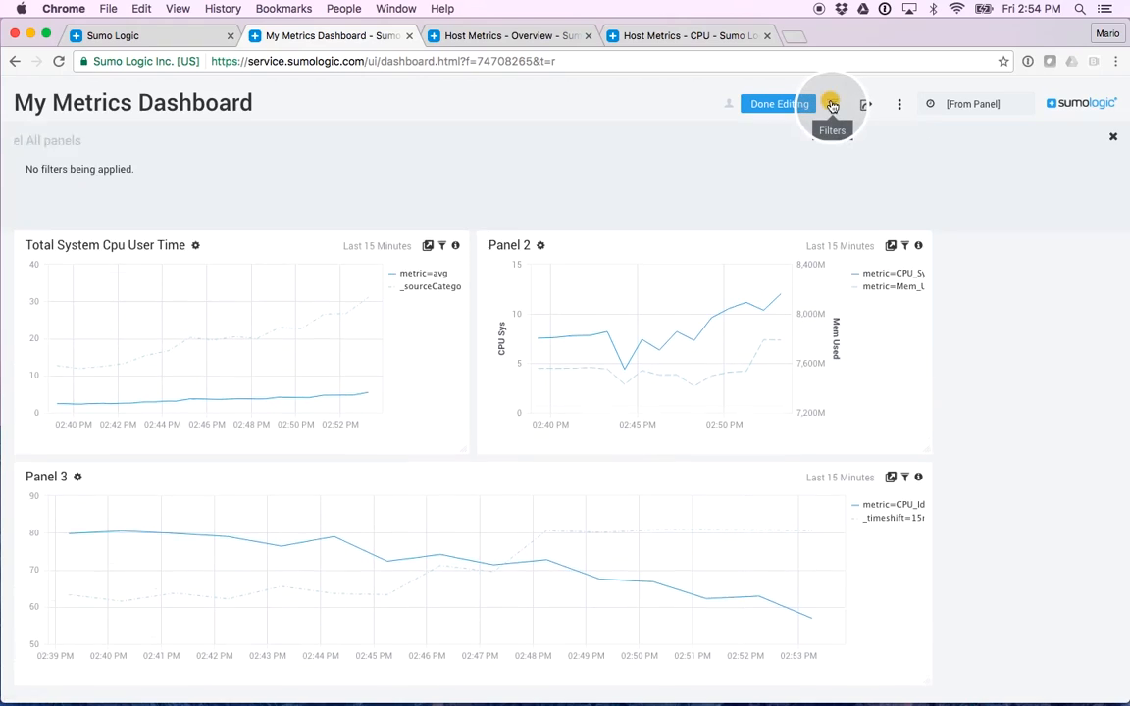
# - Add a _sourcehost filter applying to all panels, leaving its value empty
pyautogui.click(832, 104)
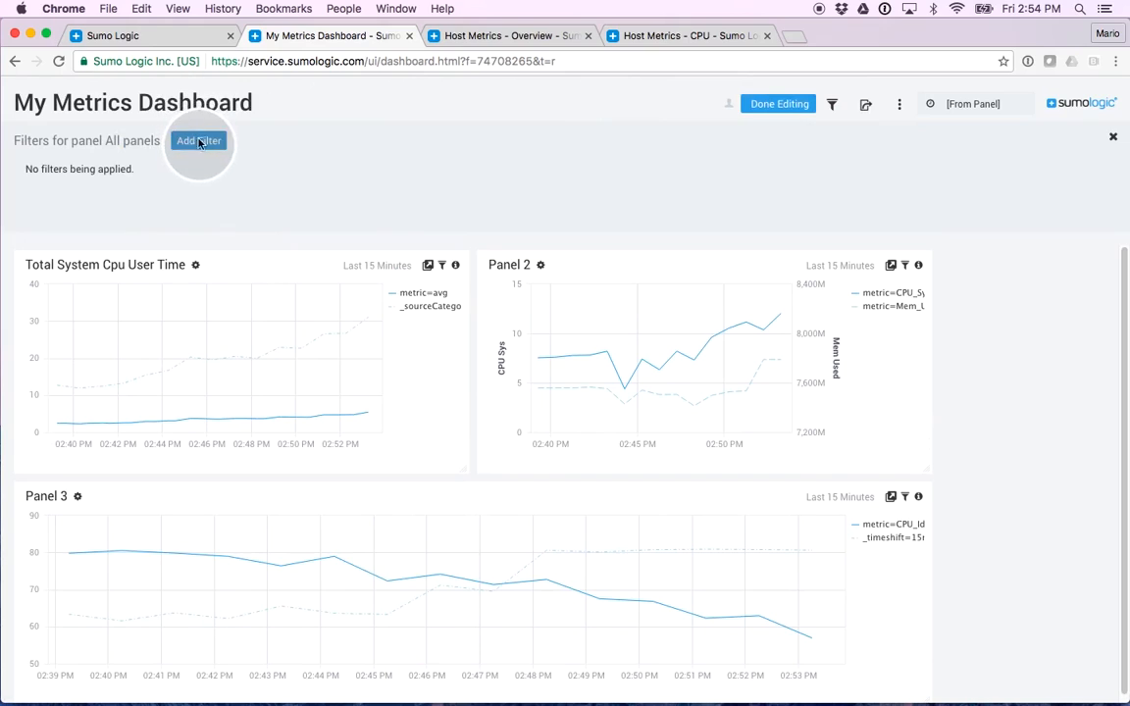
pyautogui.click(198, 140)
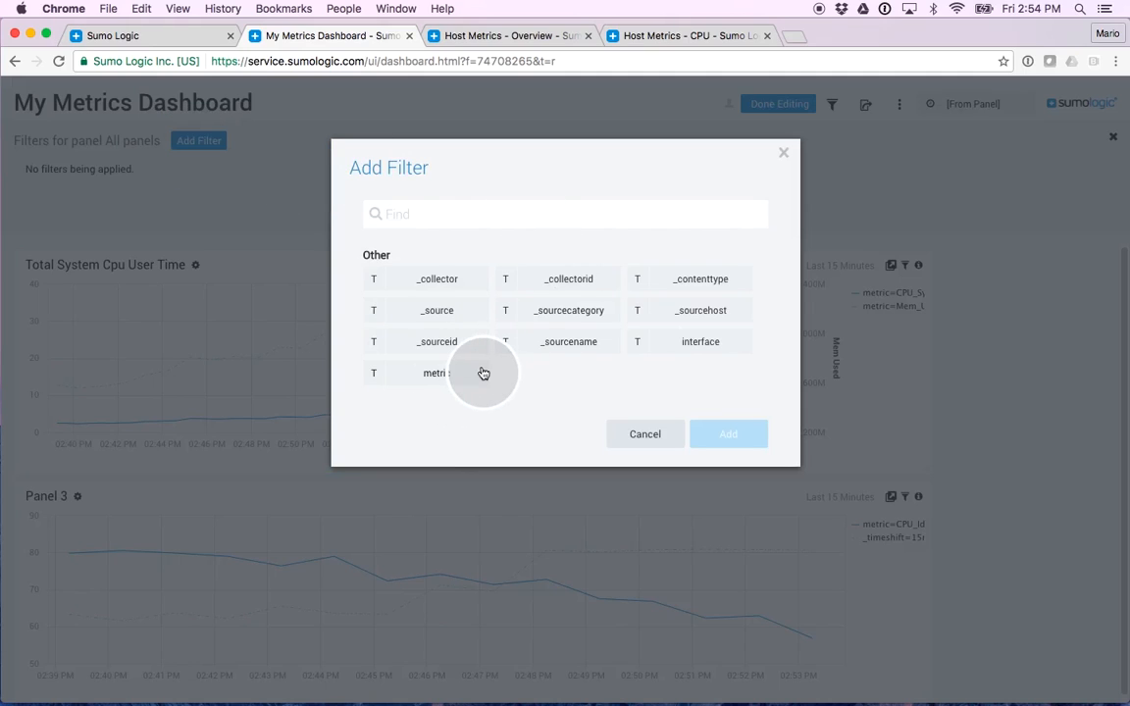
pyautogui.moveTo(568, 310)
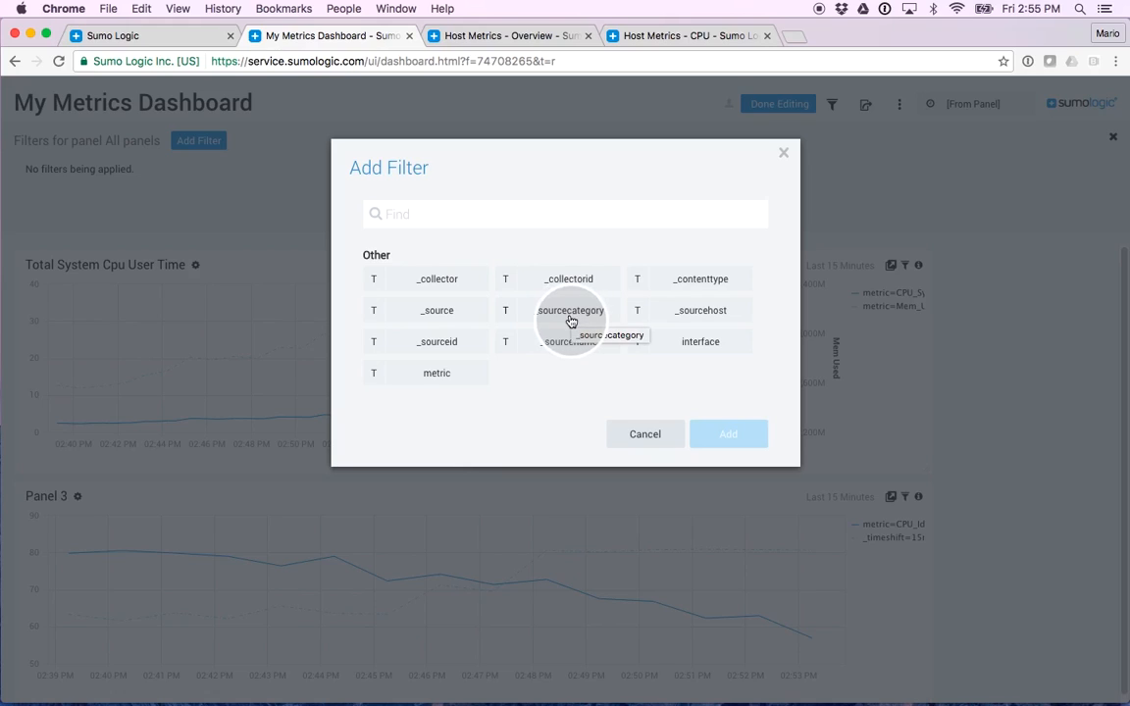
pyautogui.moveTo(703, 319)
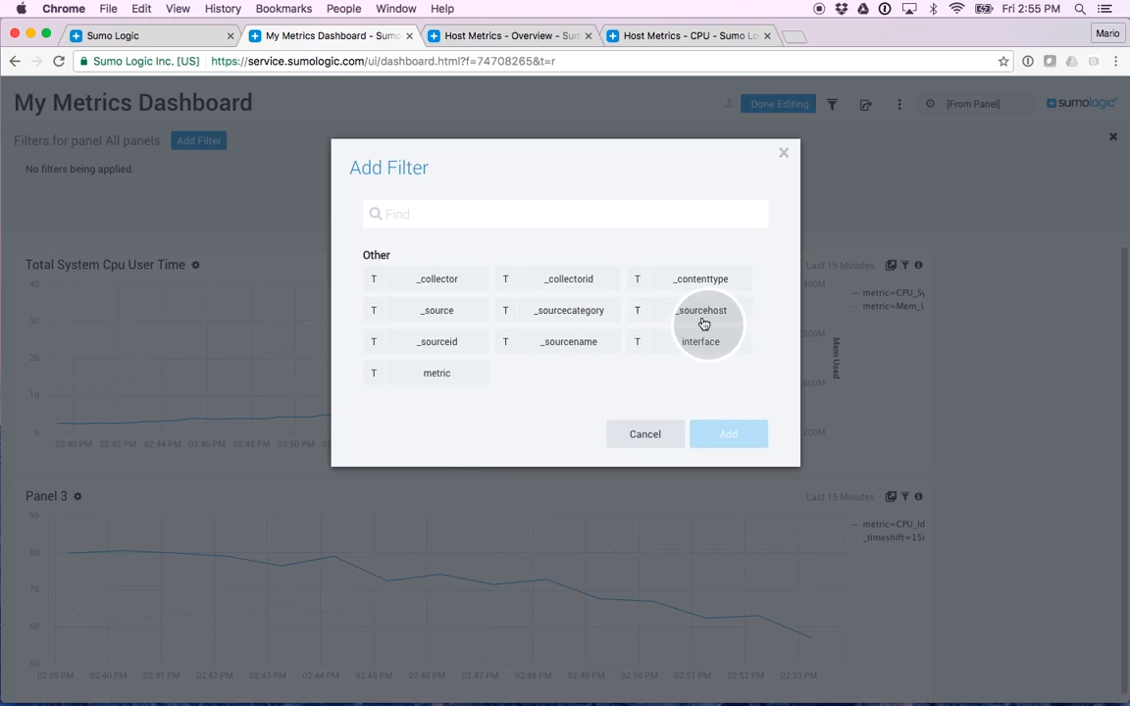
pyautogui.click(700, 310)
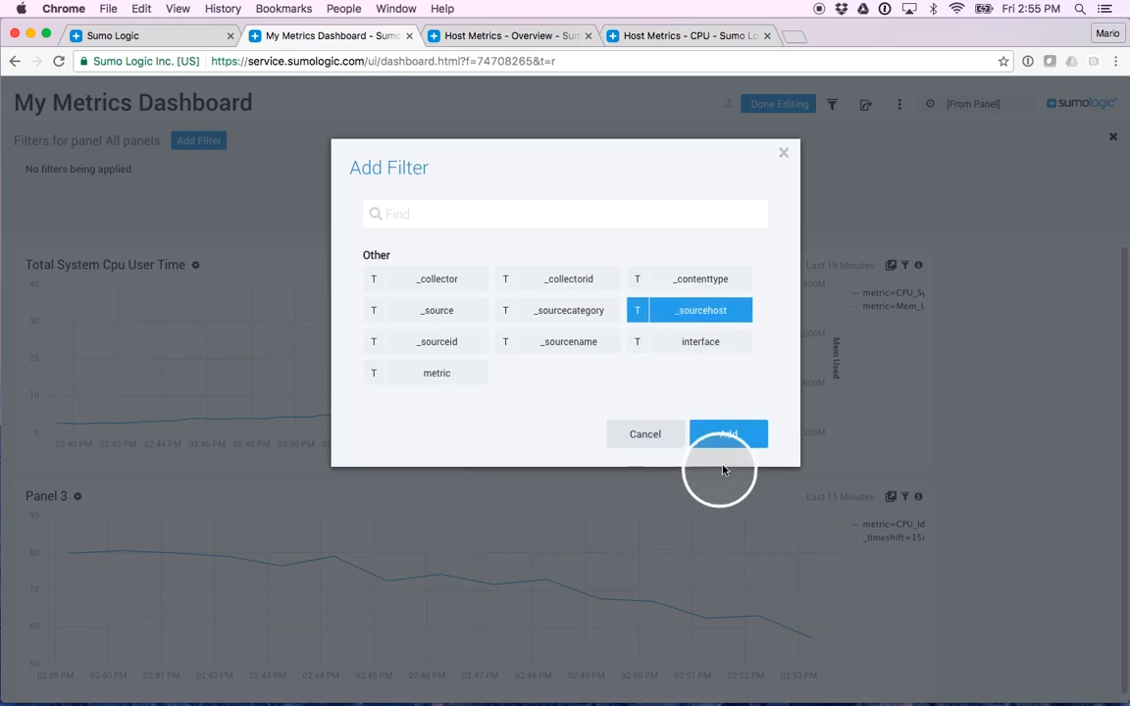
pyautogui.click(724, 434)
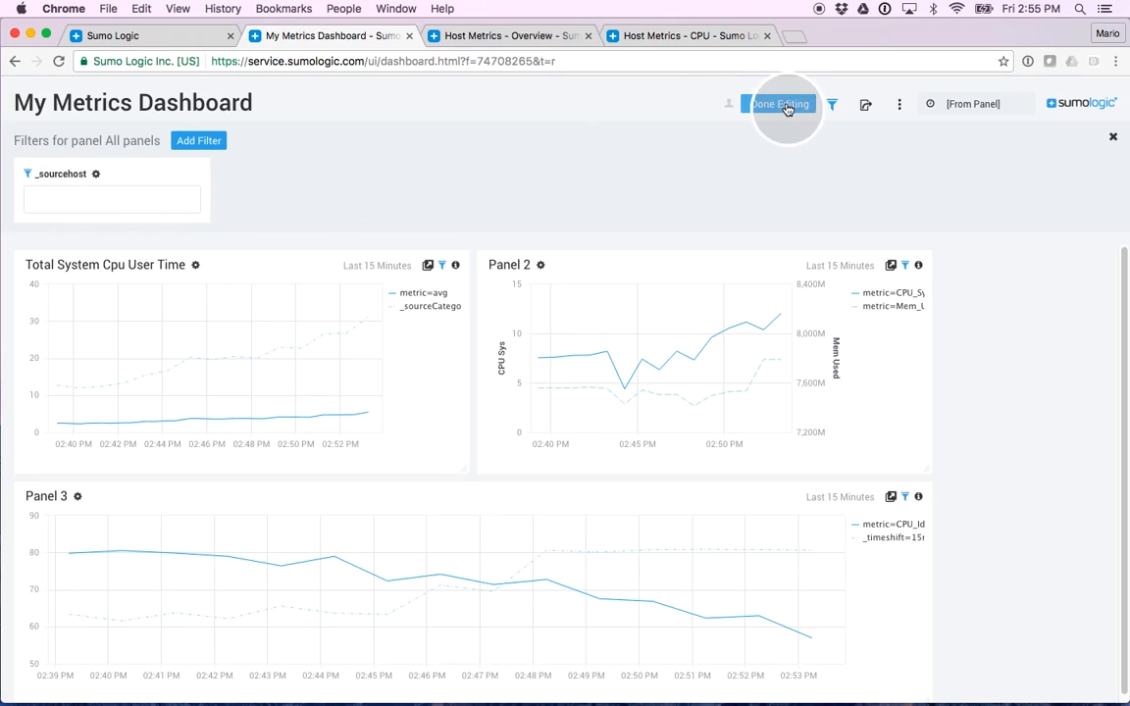
# - Finish editing and close the Share options without enabling organization-wide viewing
pyautogui.click(780, 104)
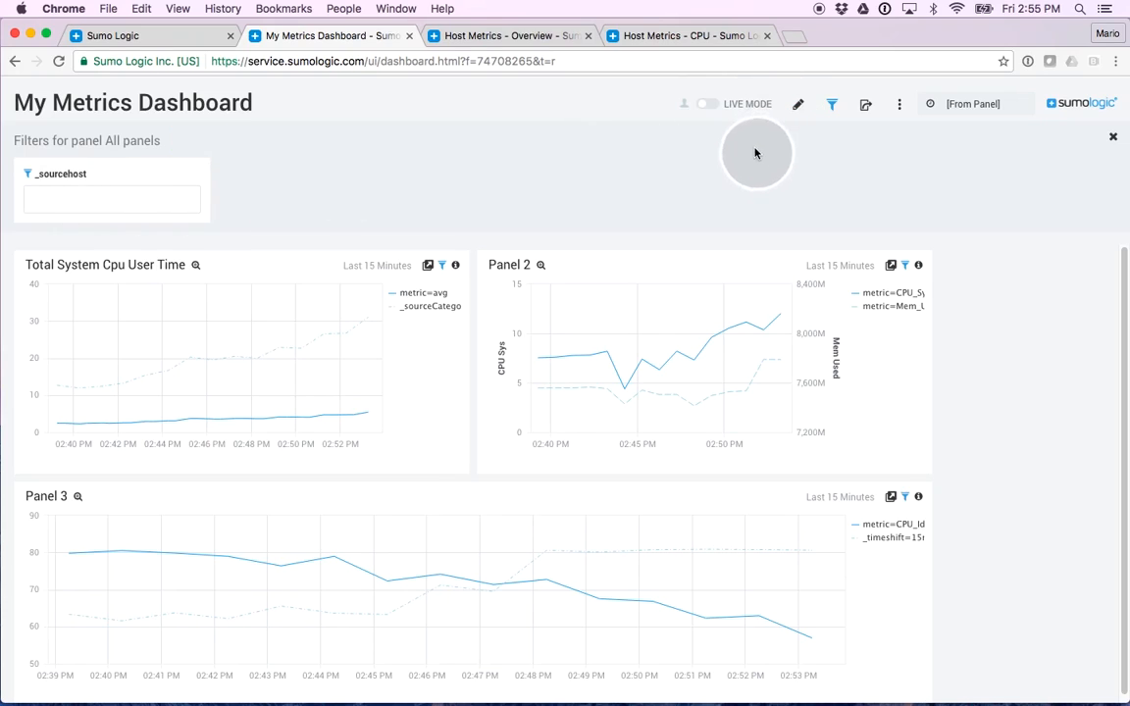
pyautogui.moveTo(714, 157)
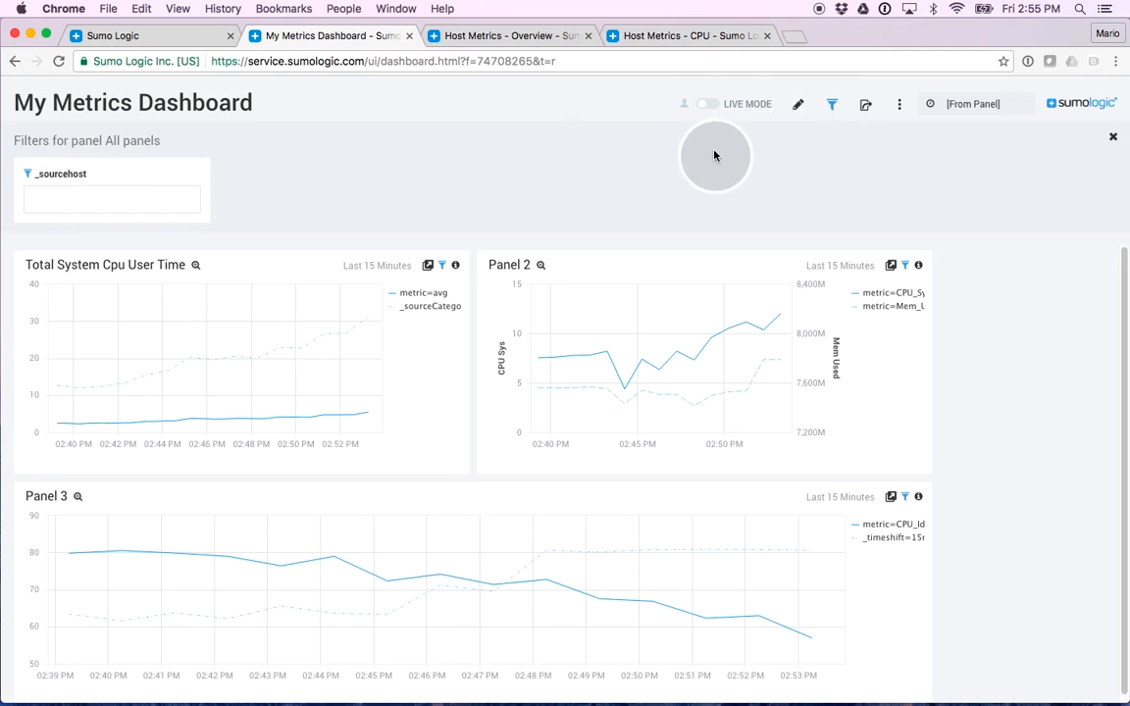
pyautogui.click(866, 104)
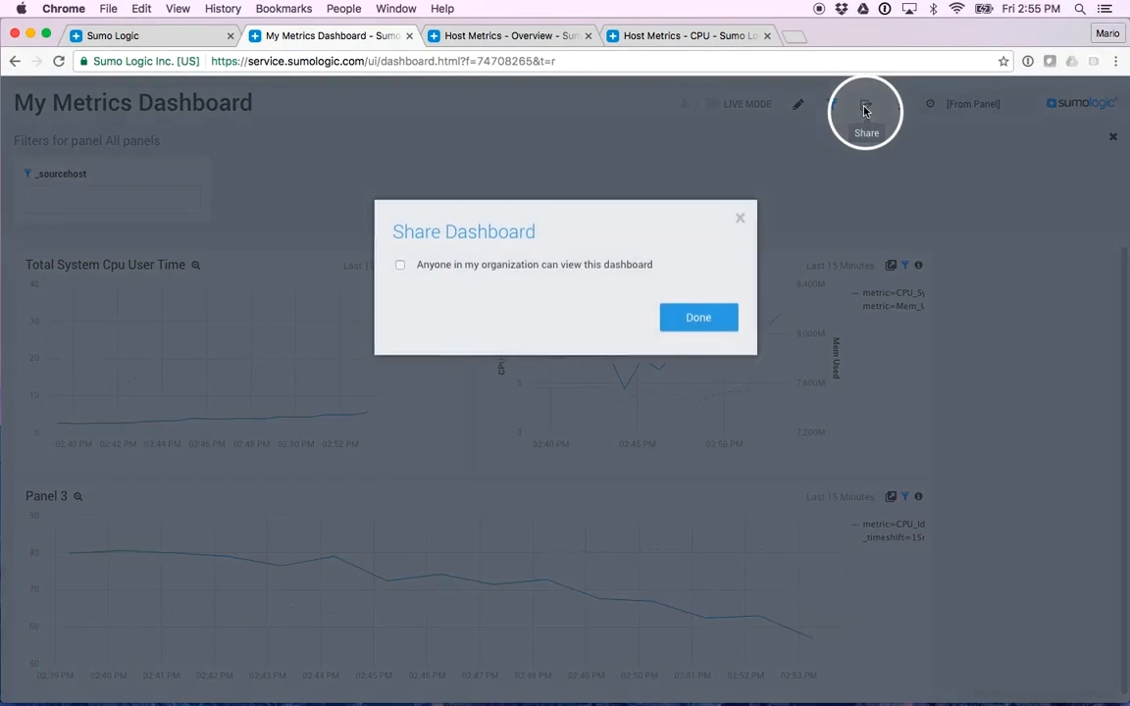
pyautogui.click(400, 266)
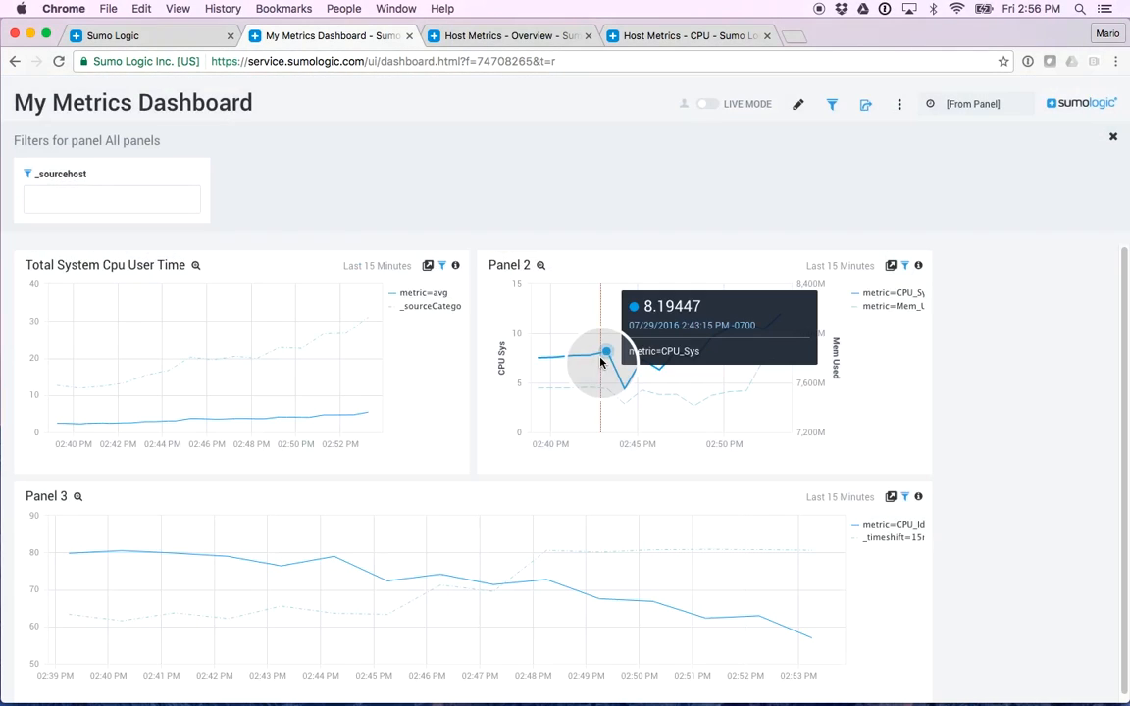
pyautogui.moveTo(342, 483)
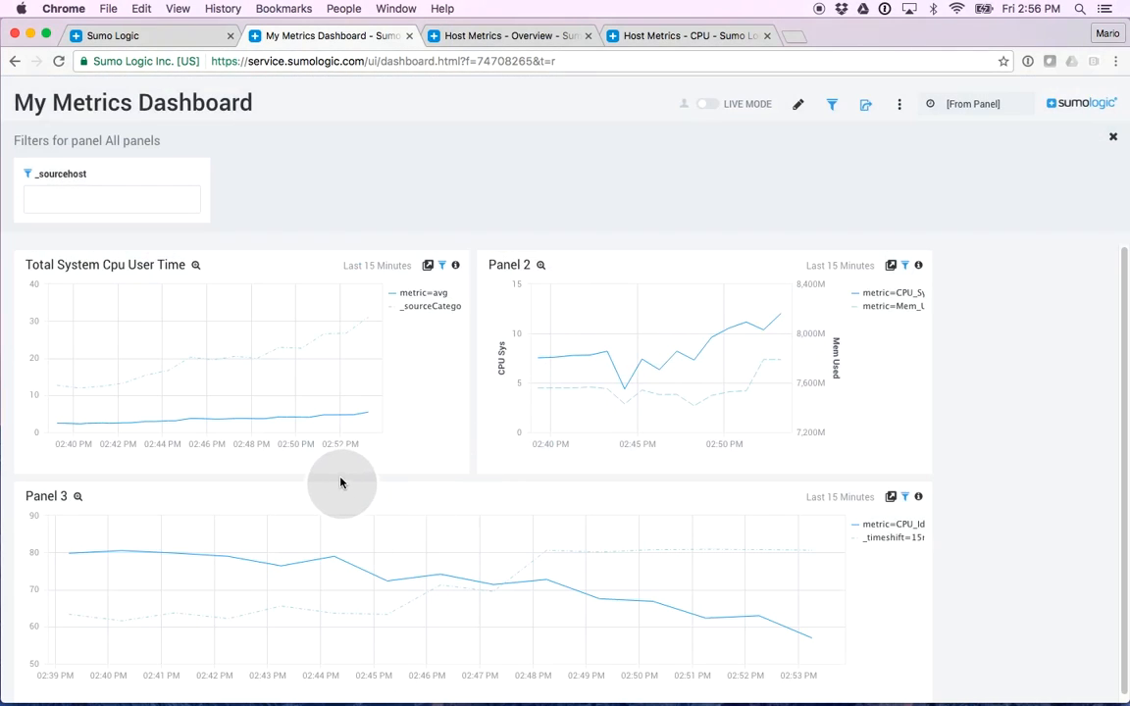
pyautogui.moveTo(498, 424)
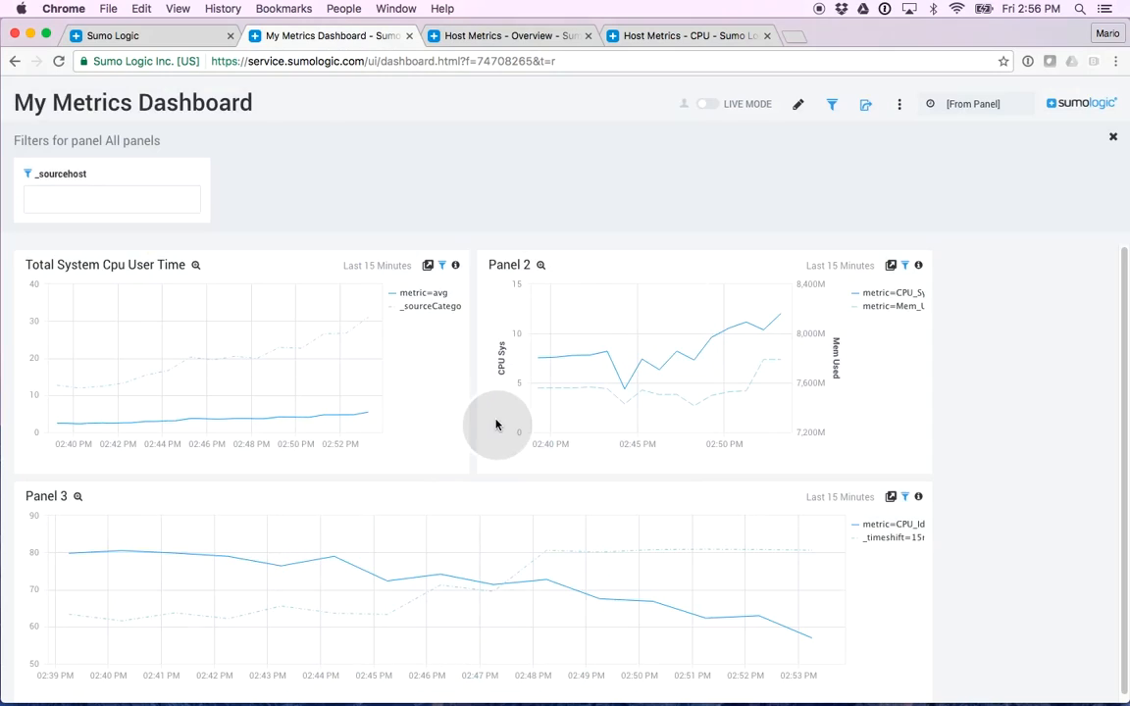